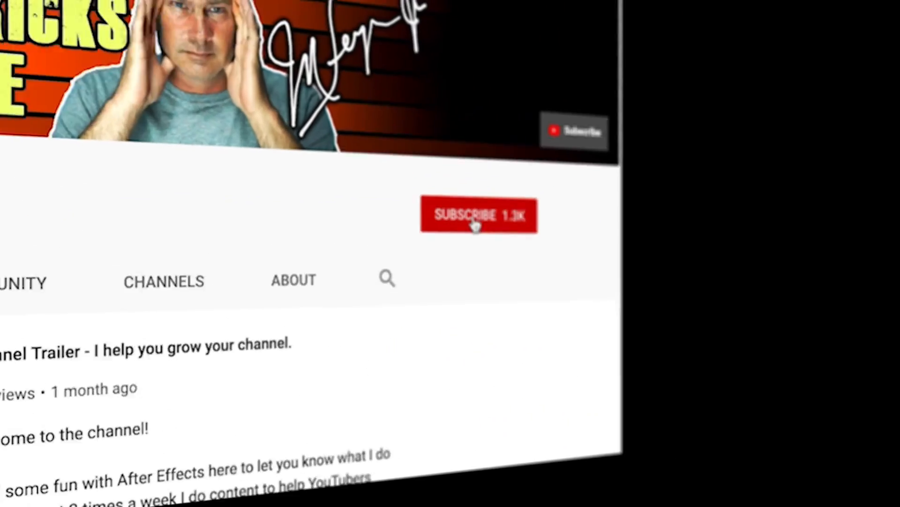
Step: Subscribe to the YouTube channel and turn on notifications for every new video
{"action": "left_click", "coordinate": [479, 215]}
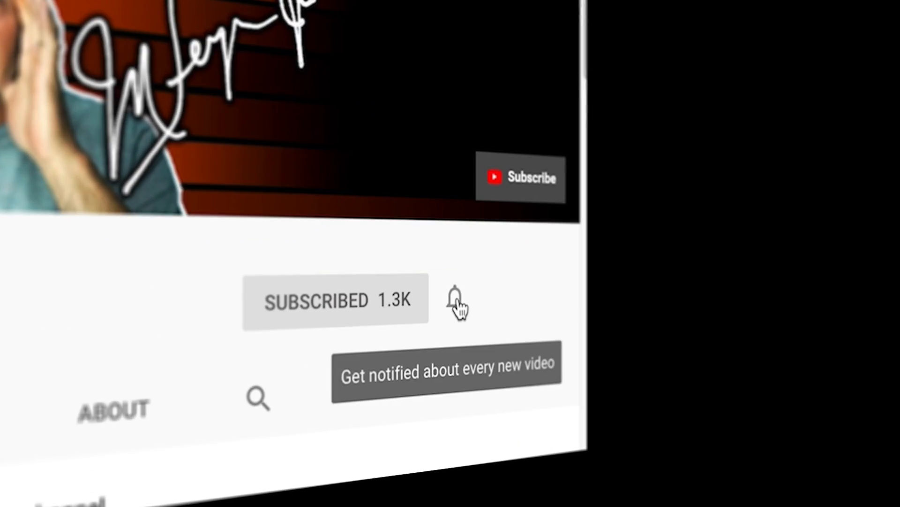
{"action": "left_click", "coordinate": [455, 298]}
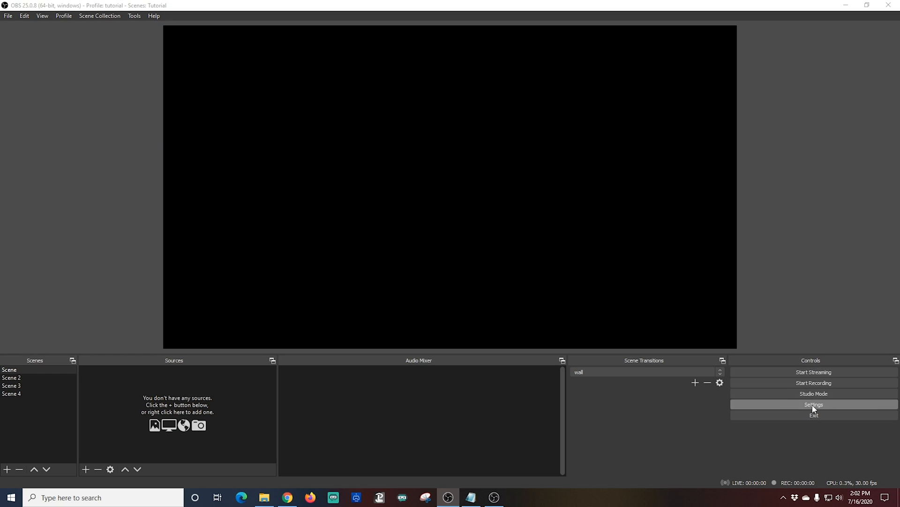
Step: In Settings > Video, keep base and output resolution at 1920x1080 and review the Bicubic downscale filter
{"action": "left_click", "coordinate": [813, 403]}
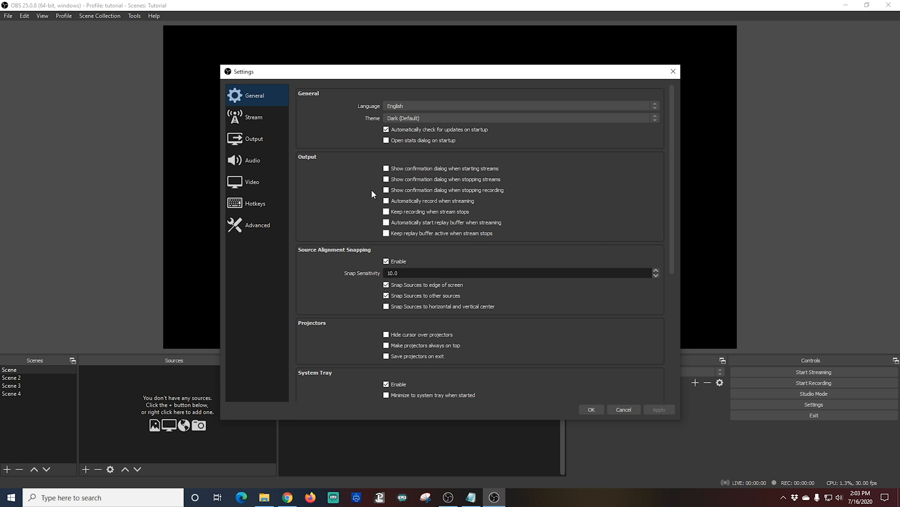
{"action": "left_click", "coordinate": [251, 182]}
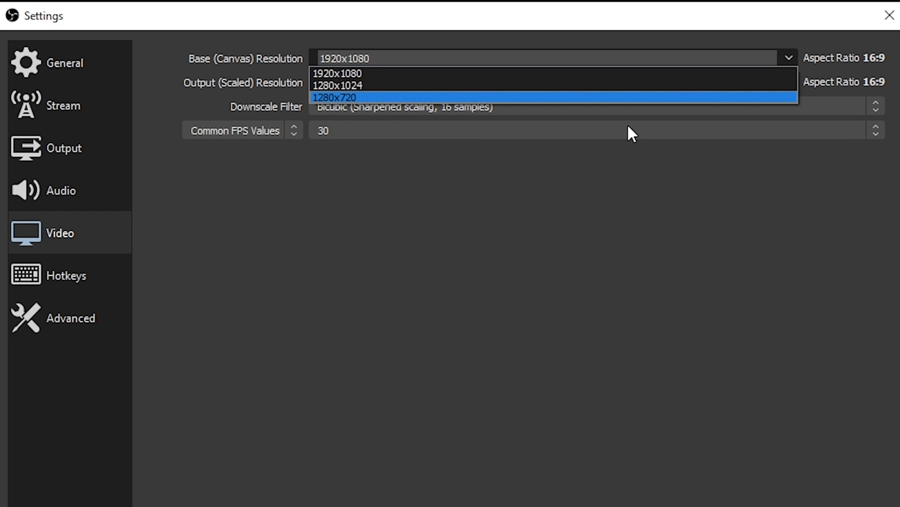
{"action": "mouse_move", "coordinate": [672, 86]}
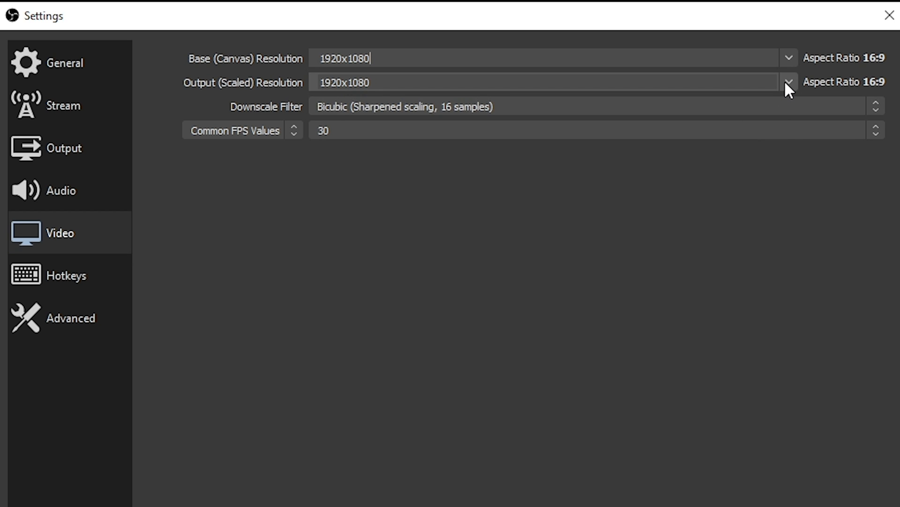
{"action": "left_click", "coordinate": [787, 82]}
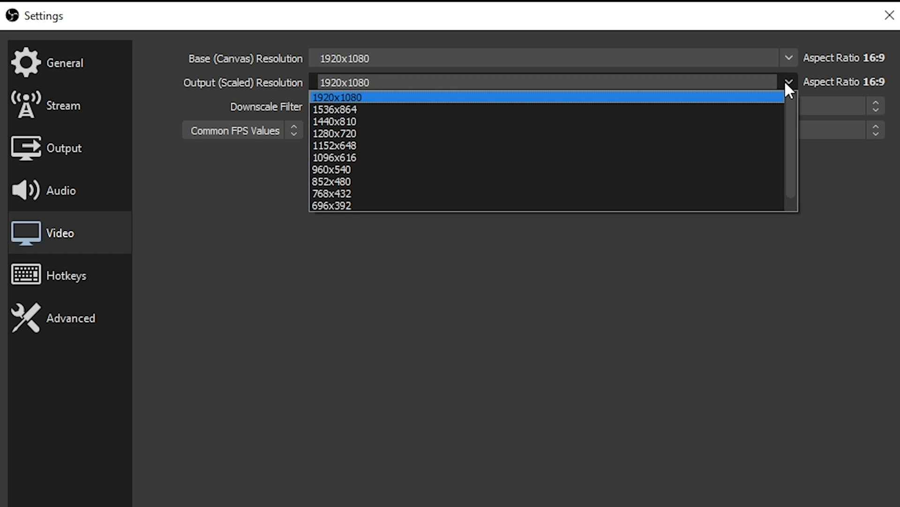
{"action": "left_click", "coordinate": [337, 97]}
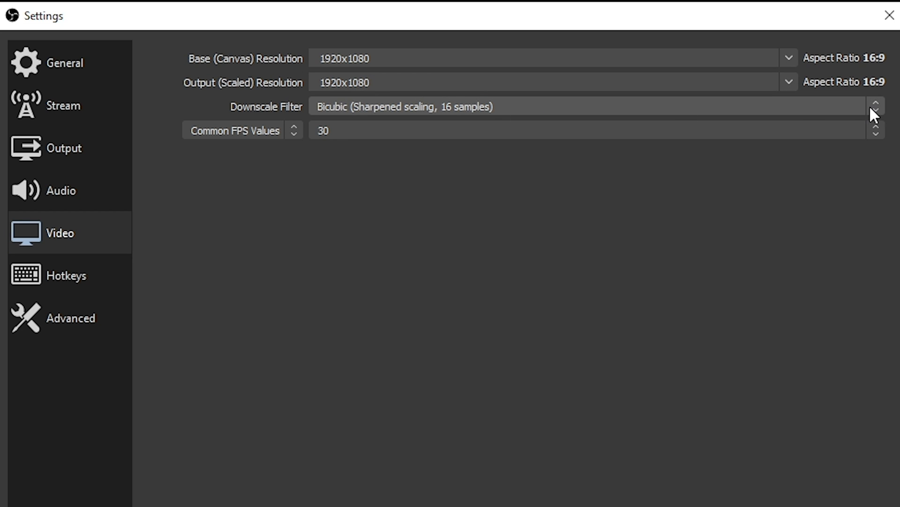
{"action": "left_click", "coordinate": [586, 106]}
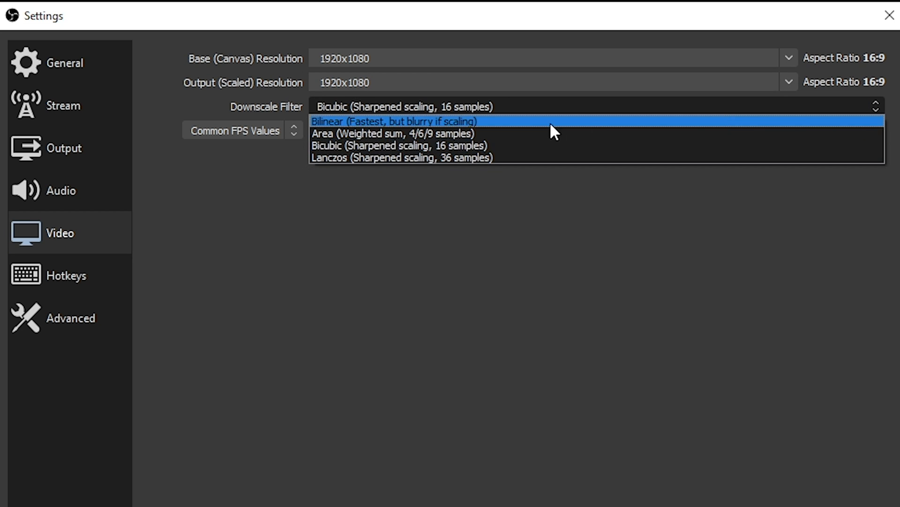
{"action": "mouse_move", "coordinate": [373, 157]}
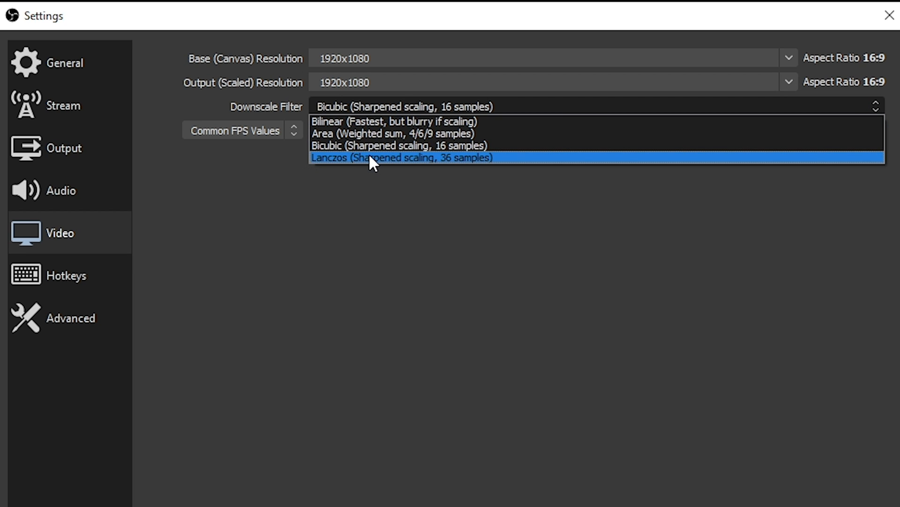
{"action": "mouse_move", "coordinate": [454, 252]}
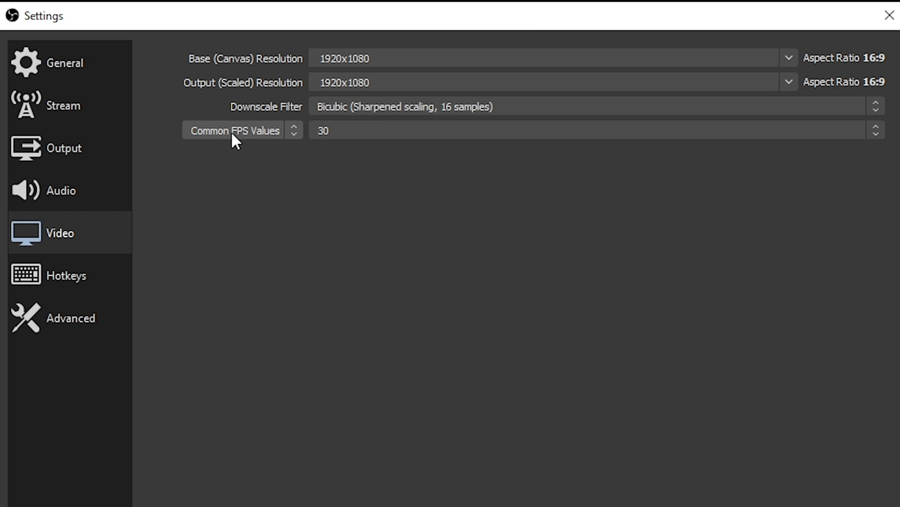
{"action": "left_click", "coordinate": [241, 130]}
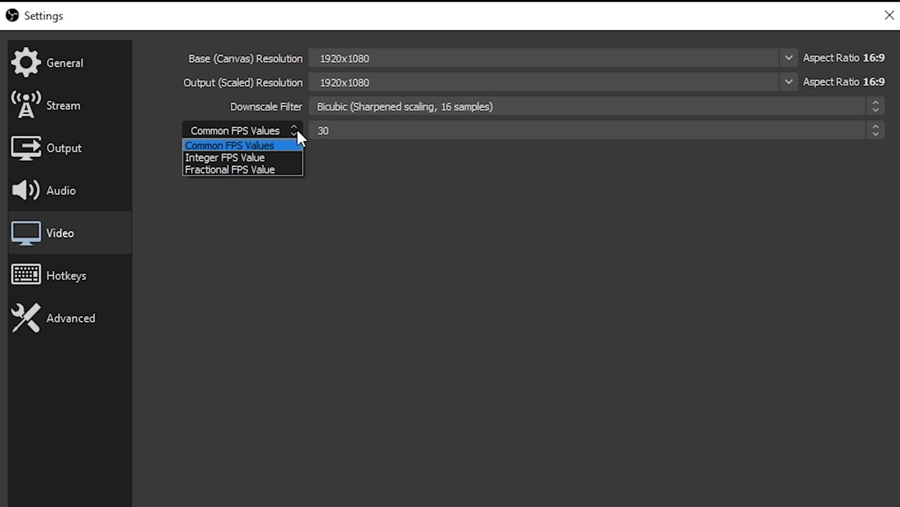
{"action": "left_click", "coordinate": [228, 145]}
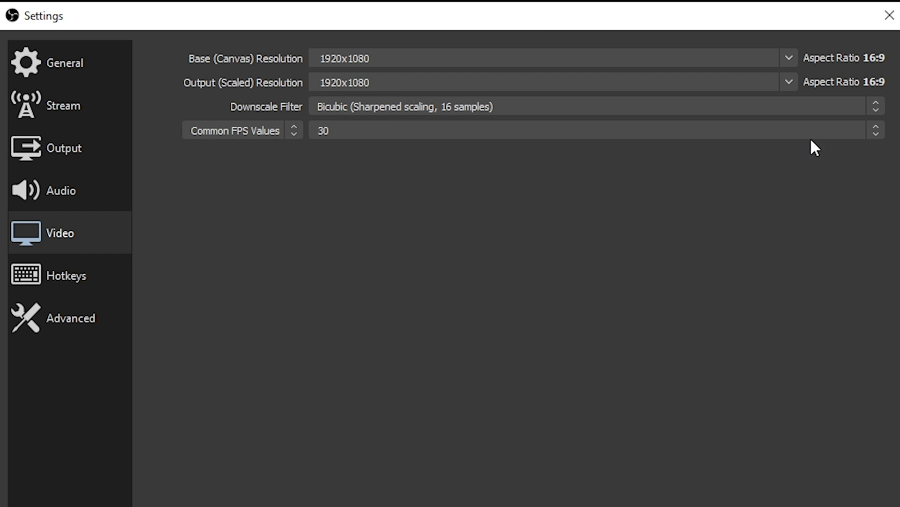
{"action": "left_click", "coordinate": [593, 130]}
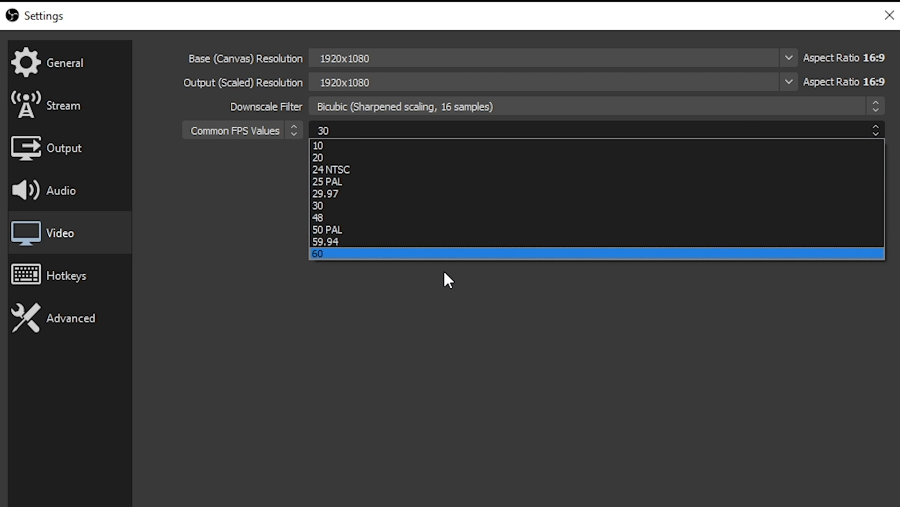
{"action": "mouse_move", "coordinate": [424, 293]}
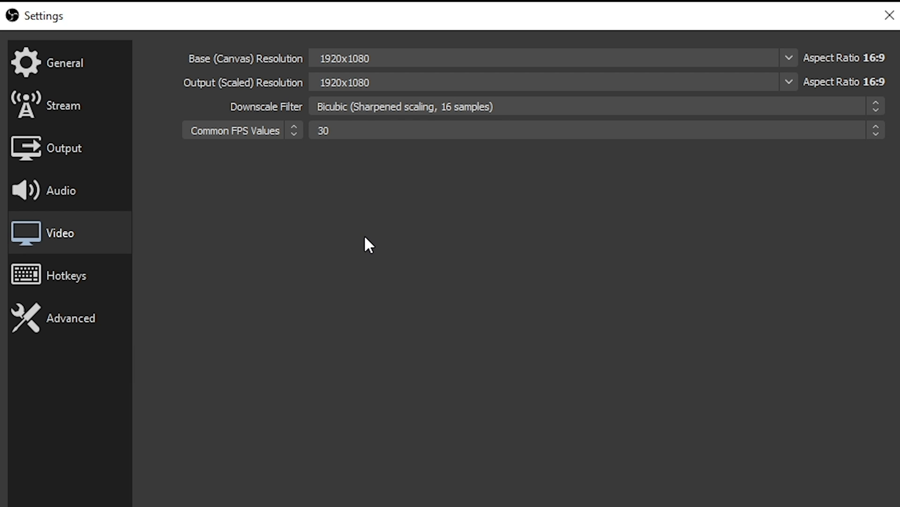
{"action": "mouse_move", "coordinate": [160, 338]}
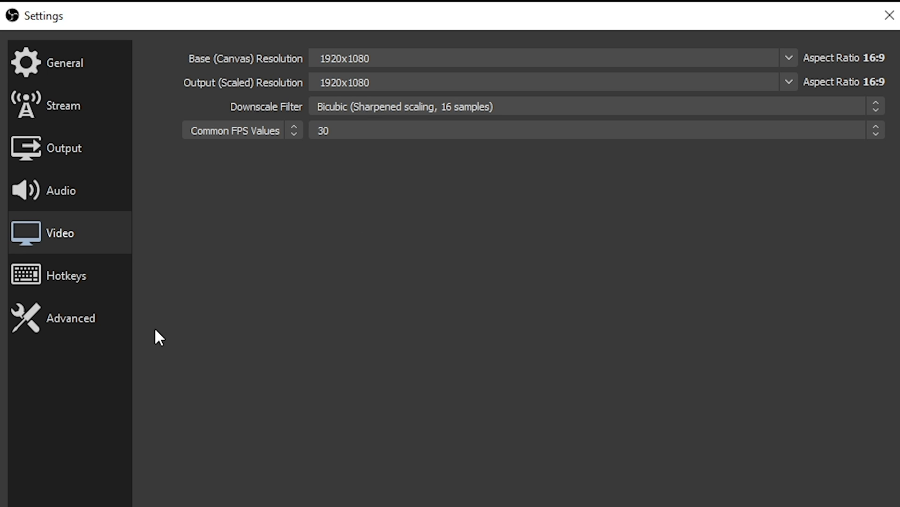
{"action": "mouse_move", "coordinate": [241, 338]}
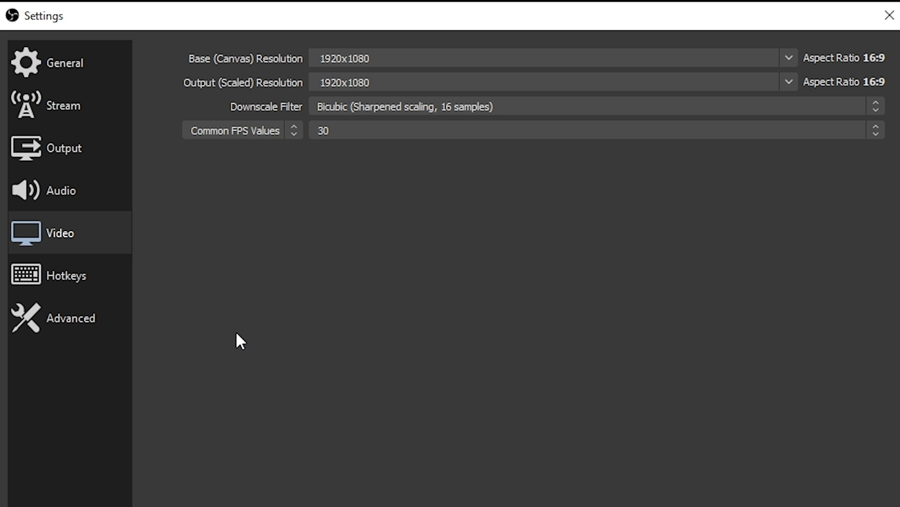
Step: Switch the Output settings to Simple mode with the 2500 Kbps video bitrate
{"action": "left_click", "coordinate": [65, 148]}
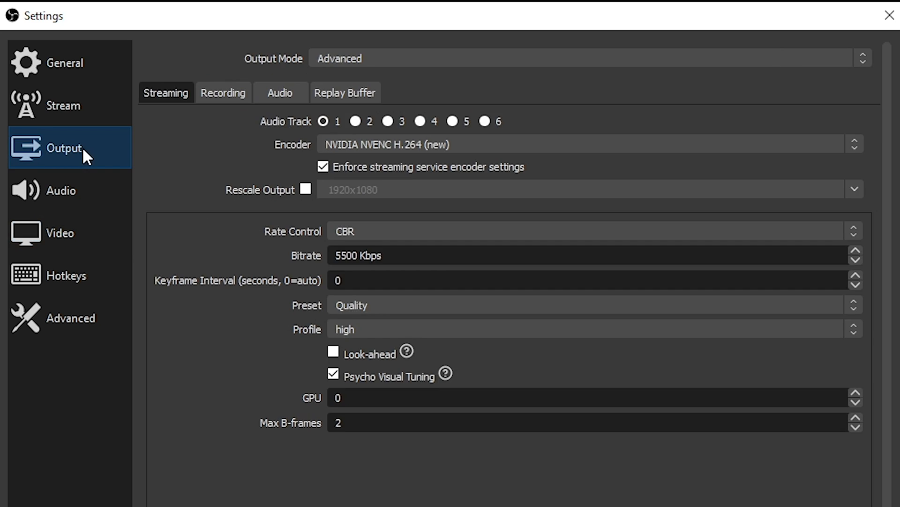
{"action": "left_click", "coordinate": [585, 57]}
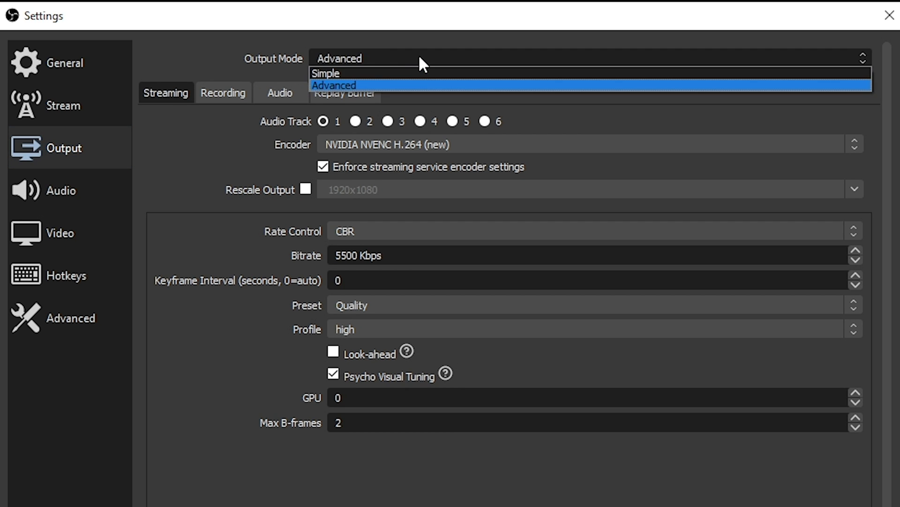
{"action": "left_click", "coordinate": [326, 73]}
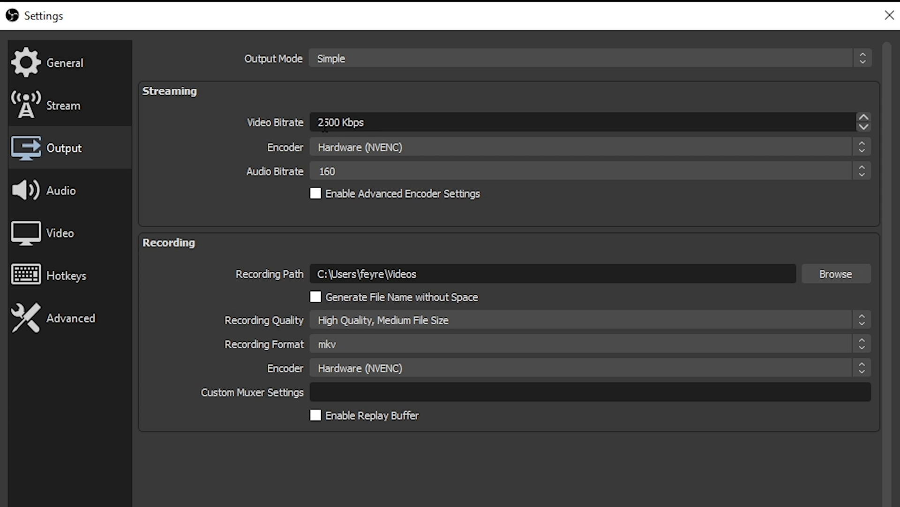
{"action": "mouse_move", "coordinate": [221, 247]}
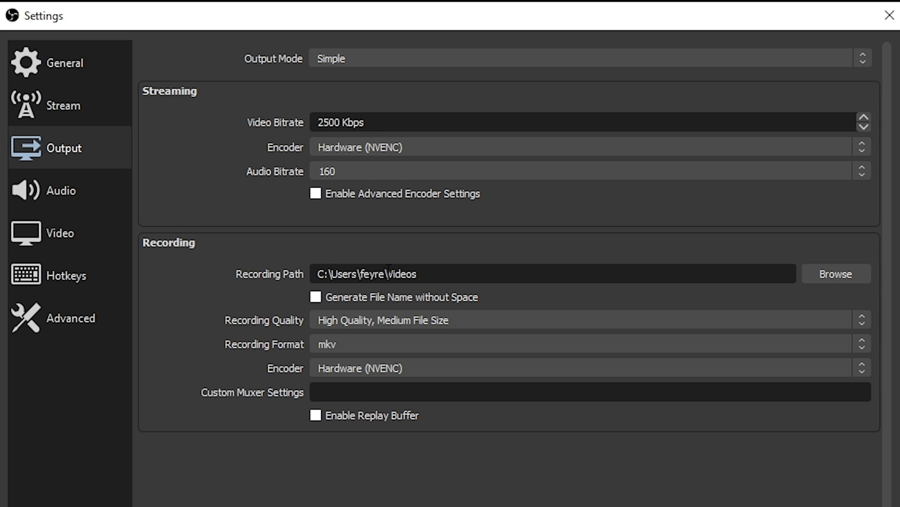
Step: Keep the Videos folder as the recording path and review the recording quality options
{"action": "left_click", "coordinate": [835, 273]}
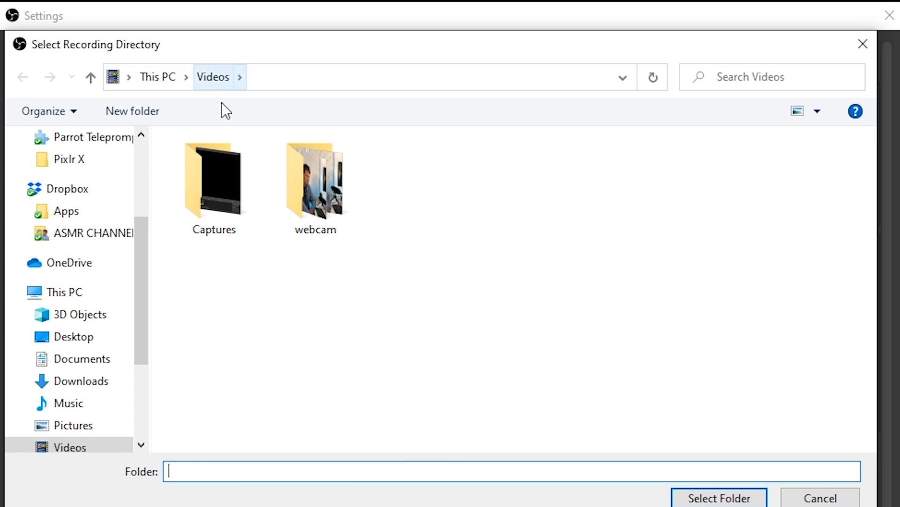
{"action": "left_click", "coordinate": [818, 497]}
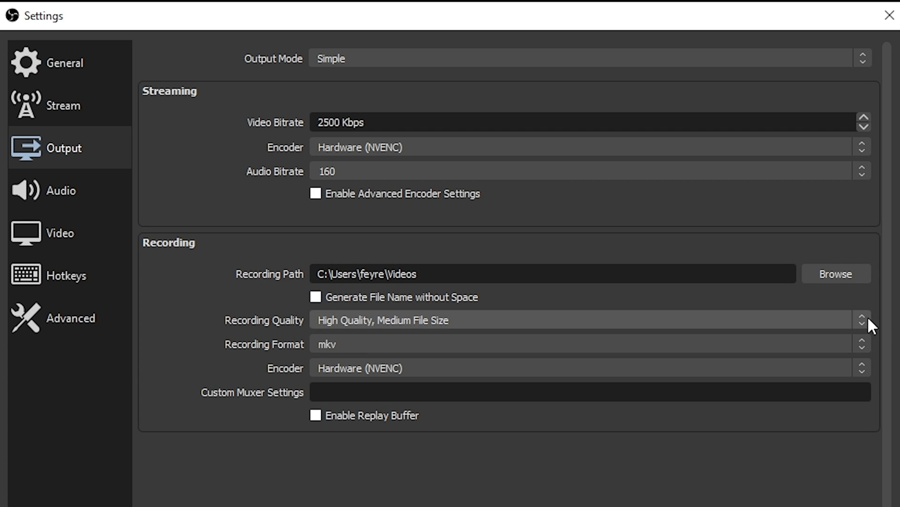
{"action": "left_click", "coordinate": [585, 320]}
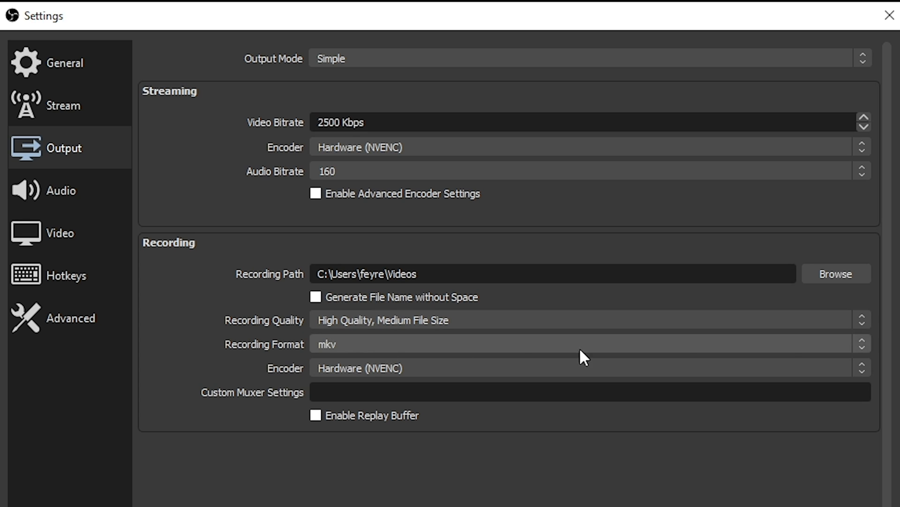
Step: Set the recording format to mp4 and keep the Hardware (NVENC) encoder
{"action": "left_click", "coordinate": [585, 343]}
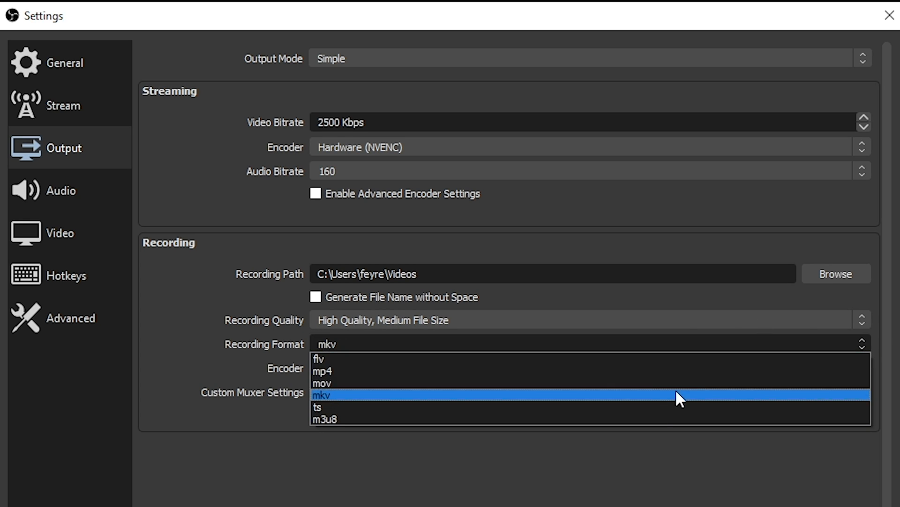
{"action": "mouse_move", "coordinate": [623, 371]}
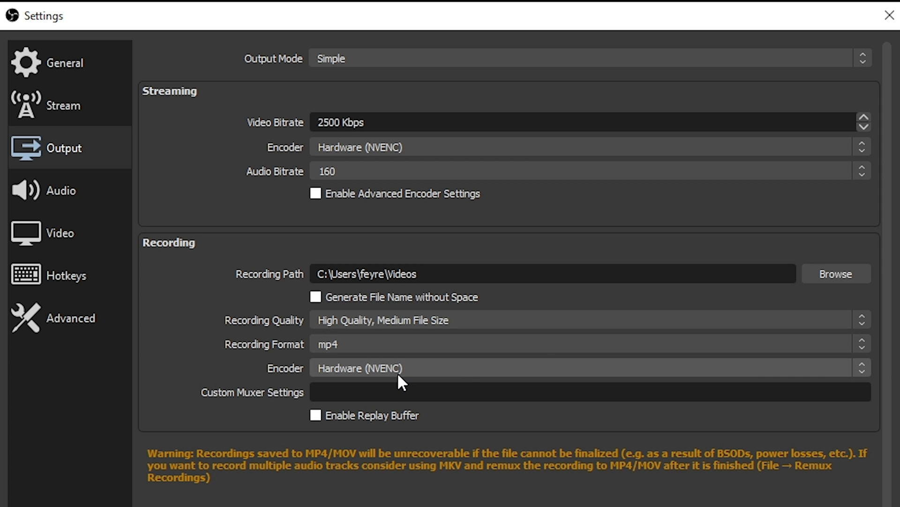
{"action": "left_click", "coordinate": [586, 368]}
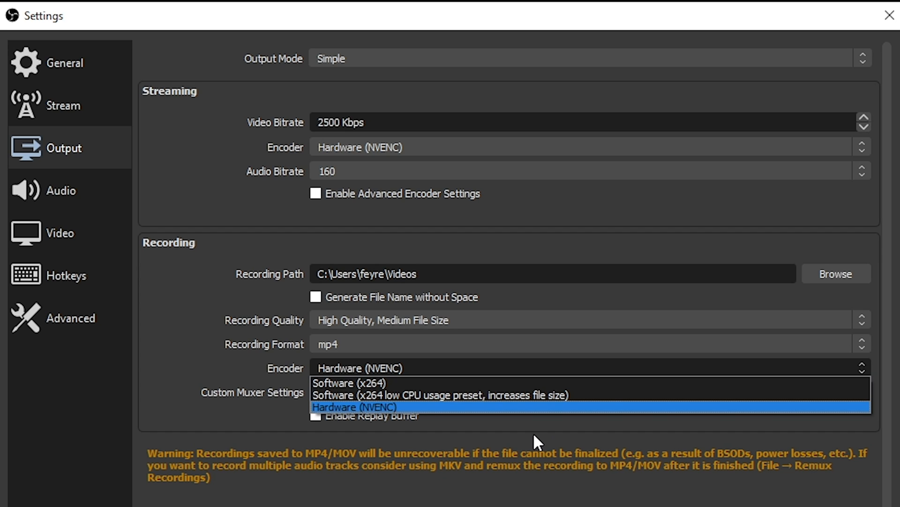
{"action": "left_click", "coordinate": [354, 406]}
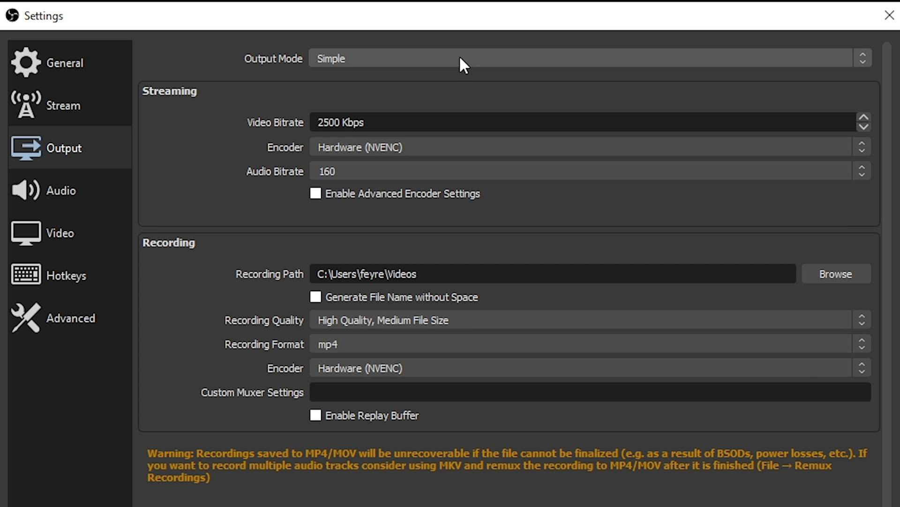
Step: In Advanced output's Recording tab, set the path to D:/obs recording and keep mp4 format with NVENC
{"action": "left_click", "coordinate": [585, 57]}
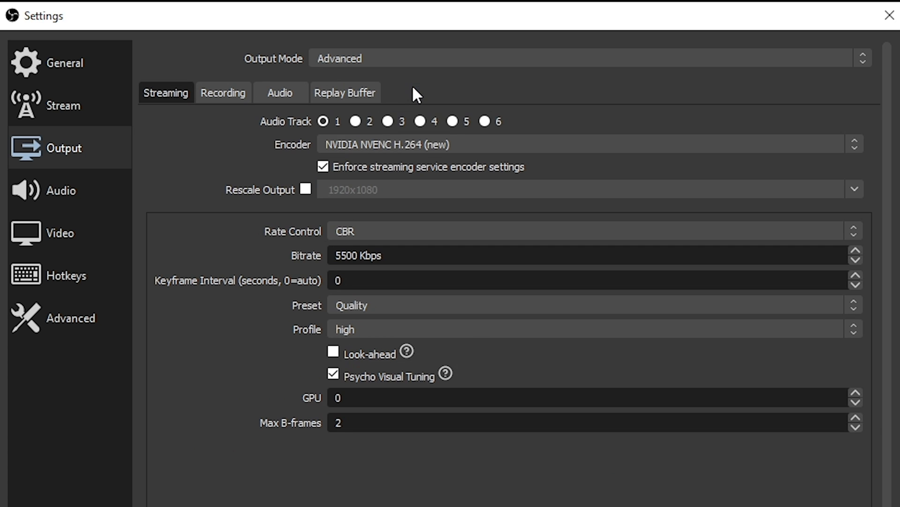
{"action": "mouse_move", "coordinate": [210, 115]}
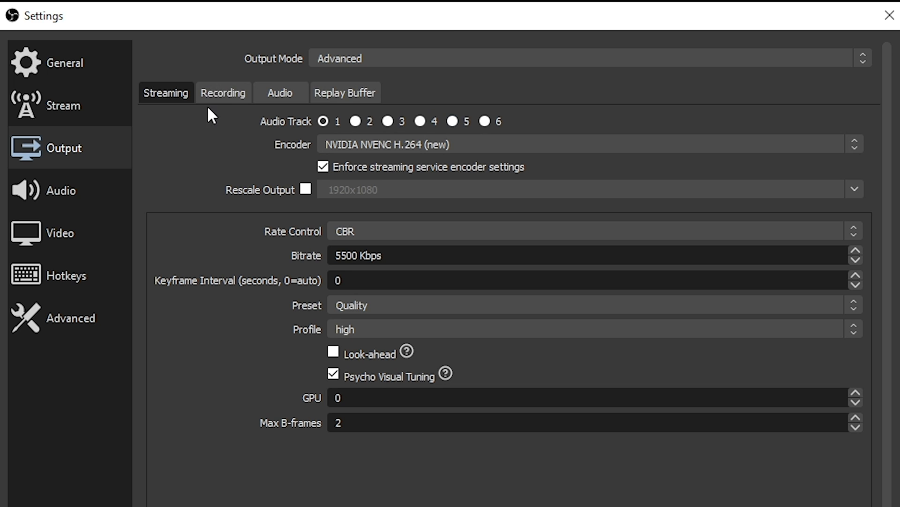
{"action": "left_click", "coordinate": [223, 92]}
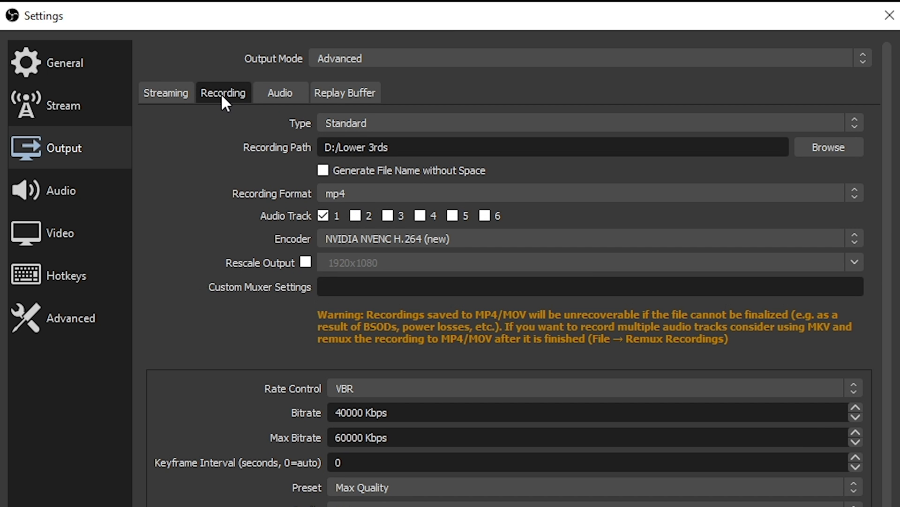
{"action": "left_click", "coordinate": [827, 147]}
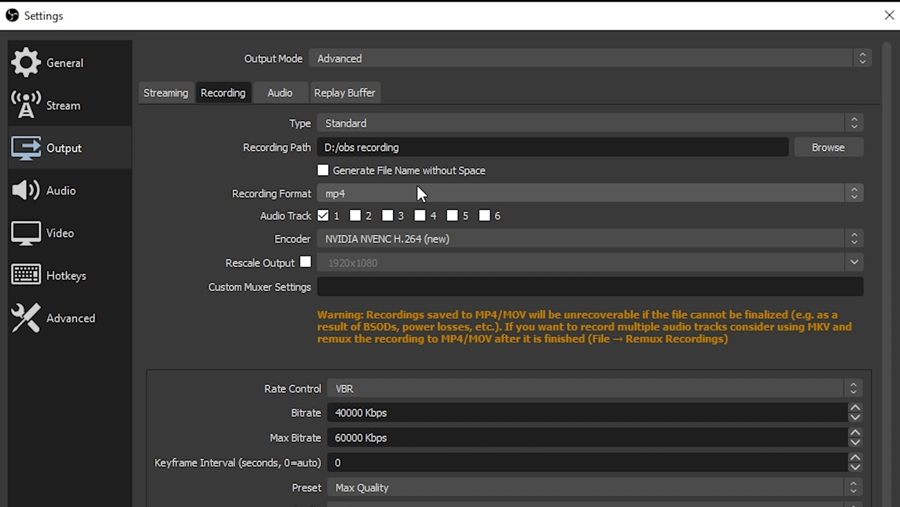
{"action": "left_click", "coordinate": [585, 192]}
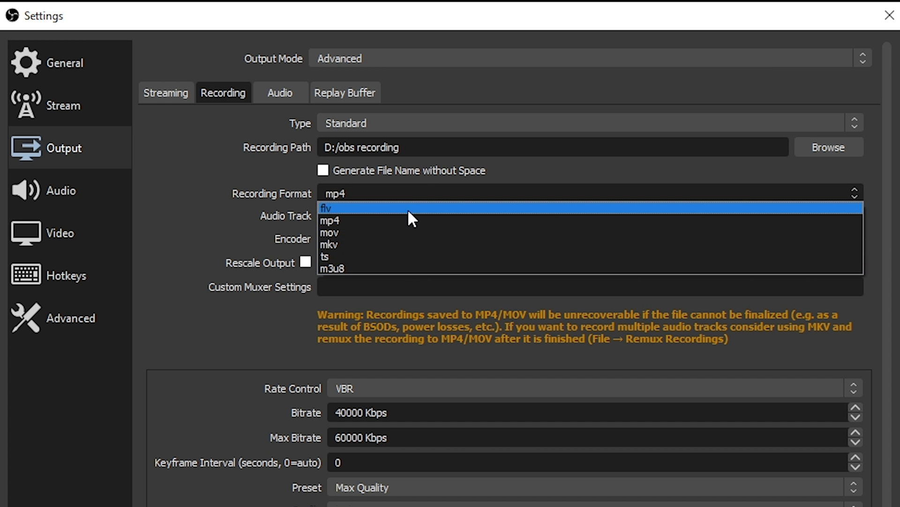
{"action": "left_click", "coordinate": [330, 219]}
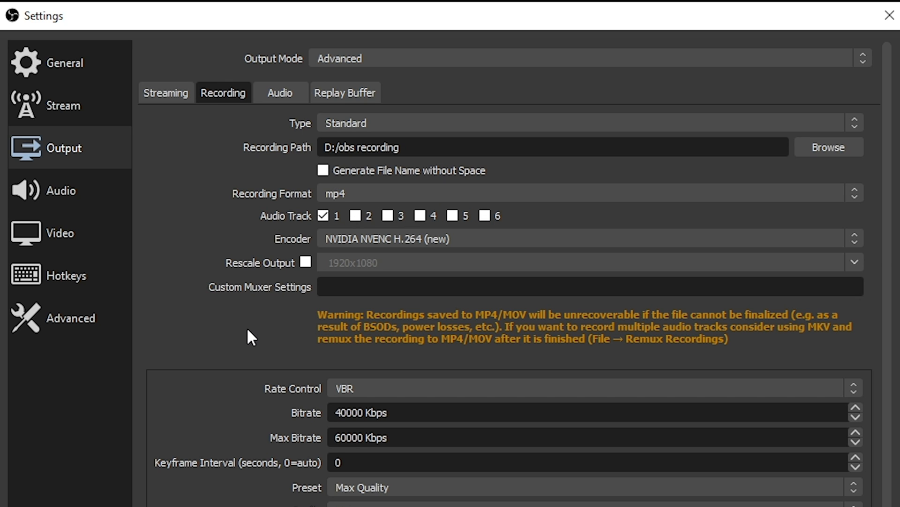
{"action": "mouse_move", "coordinate": [310, 231]}
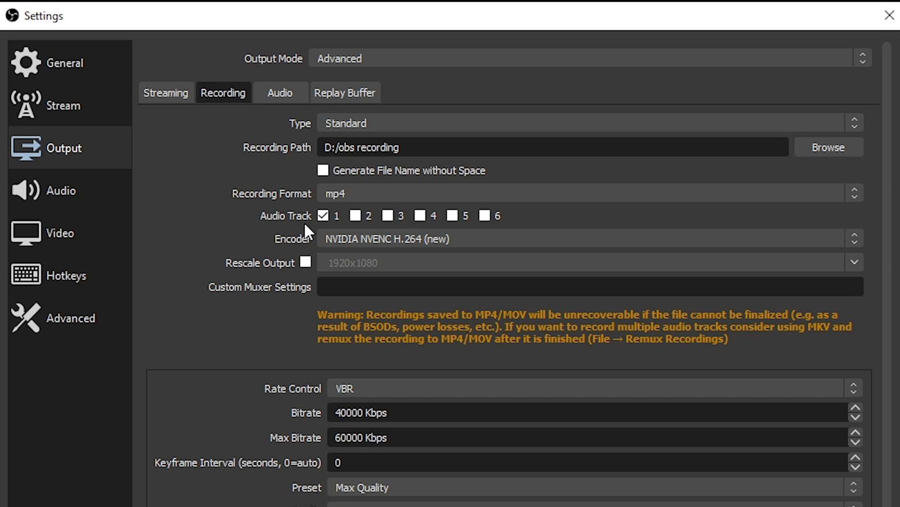
{"action": "left_click", "coordinate": [586, 238]}
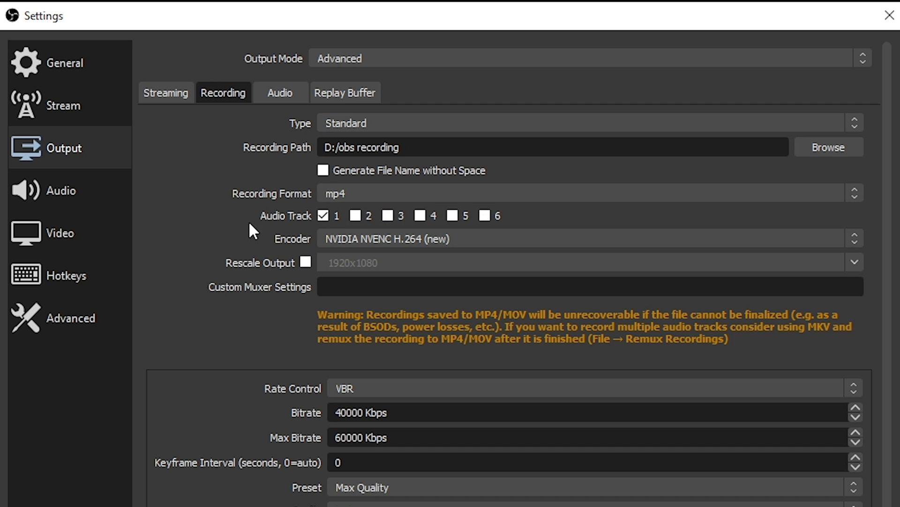
{"action": "mouse_move", "coordinate": [330, 275]}
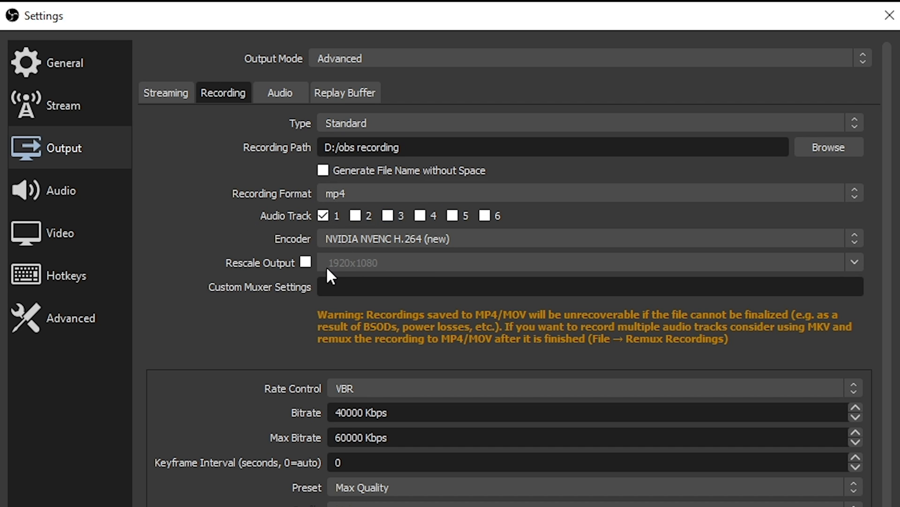
{"action": "mouse_move", "coordinate": [328, 411]}
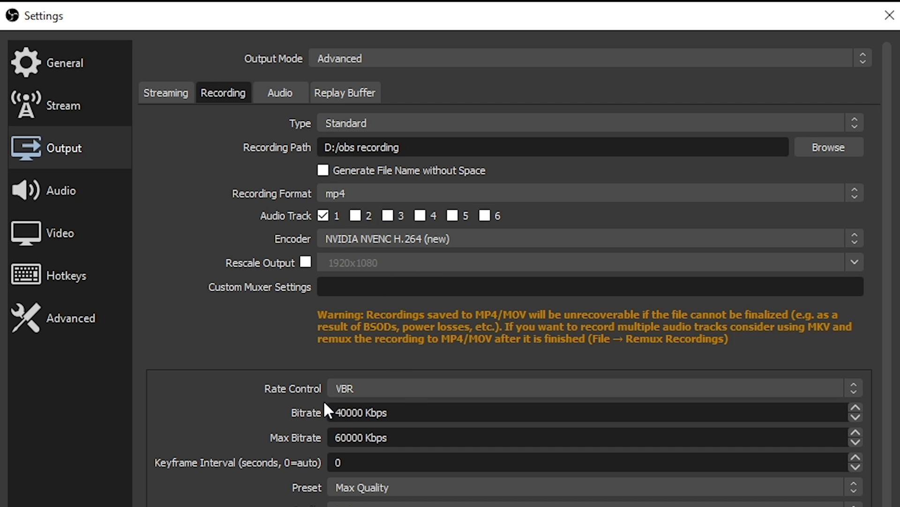
{"action": "left_click", "coordinate": [589, 387]}
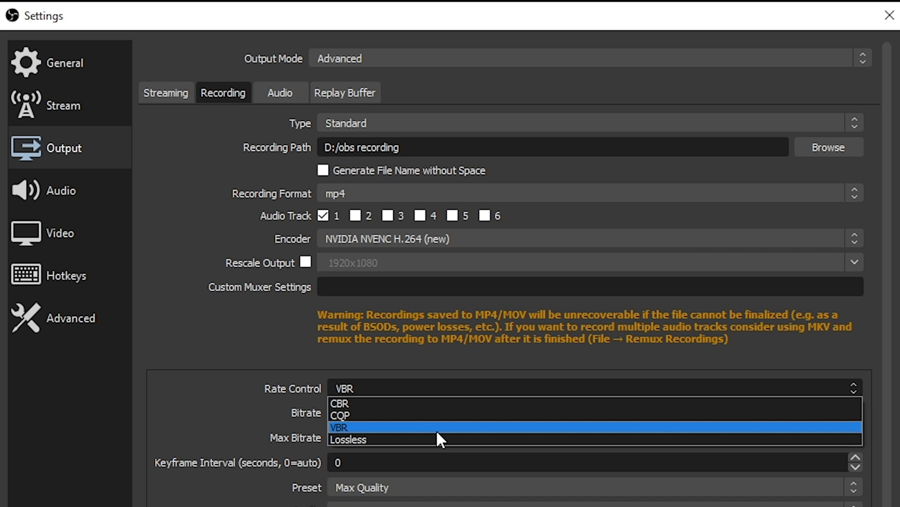
{"action": "left_click", "coordinate": [338, 426]}
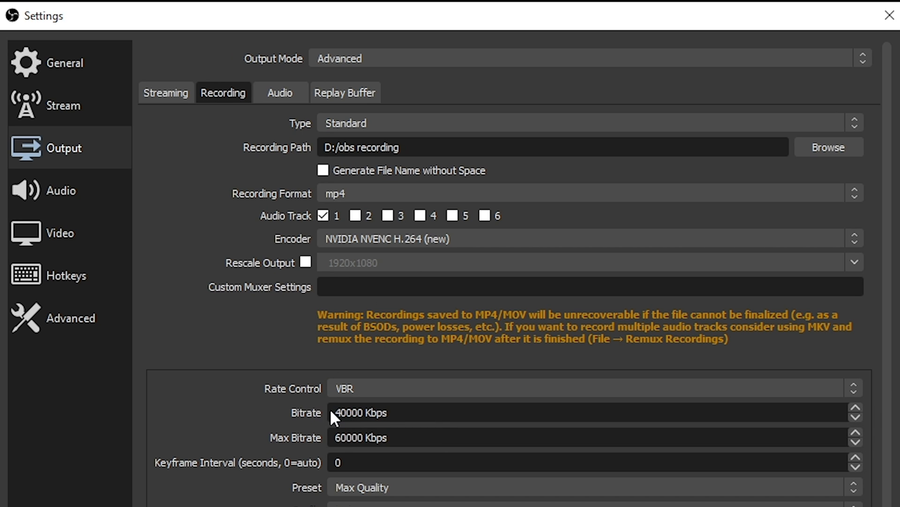
{"action": "triple_click", "coordinate": [360, 413]}
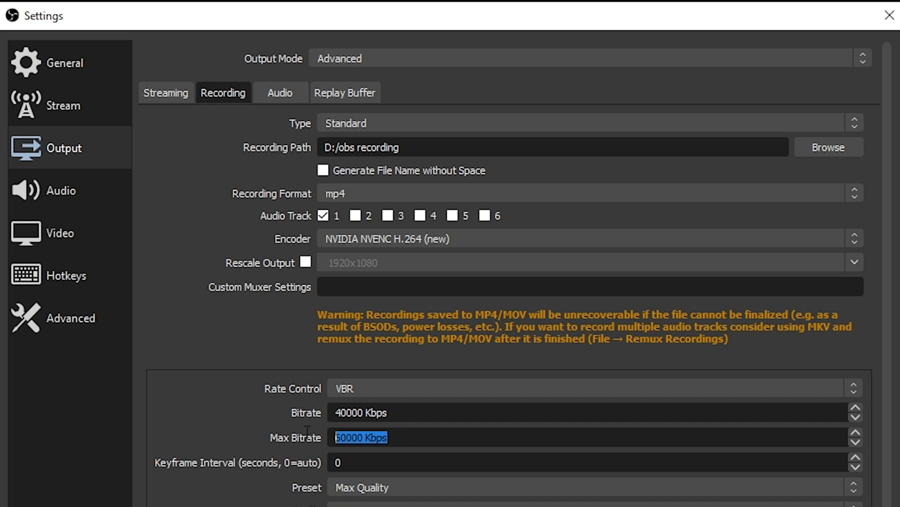
{"action": "mouse_move", "coordinate": [253, 446]}
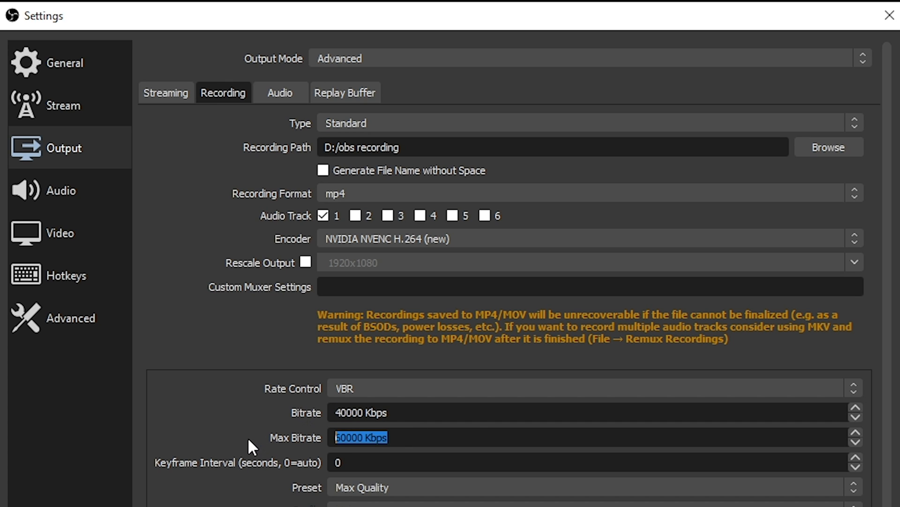
{"action": "mouse_move", "coordinate": [481, 434]}
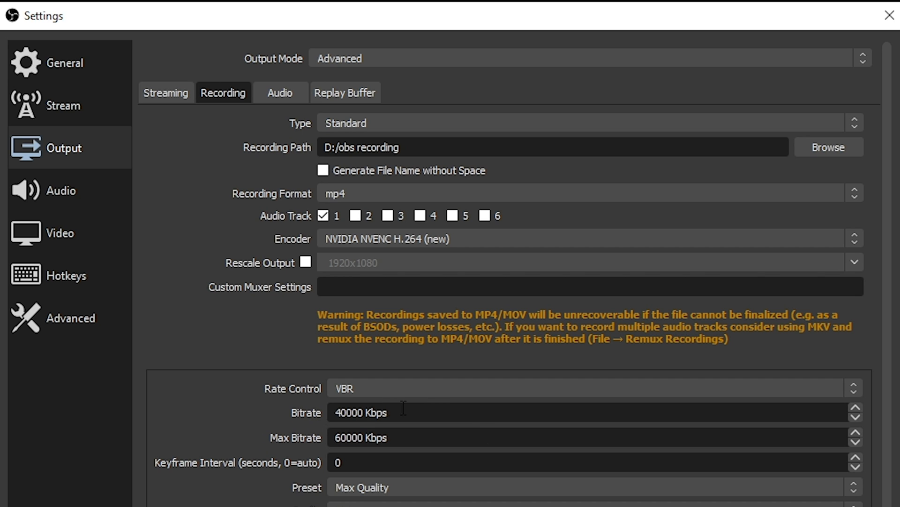
{"action": "triple_click", "coordinate": [360, 413]}
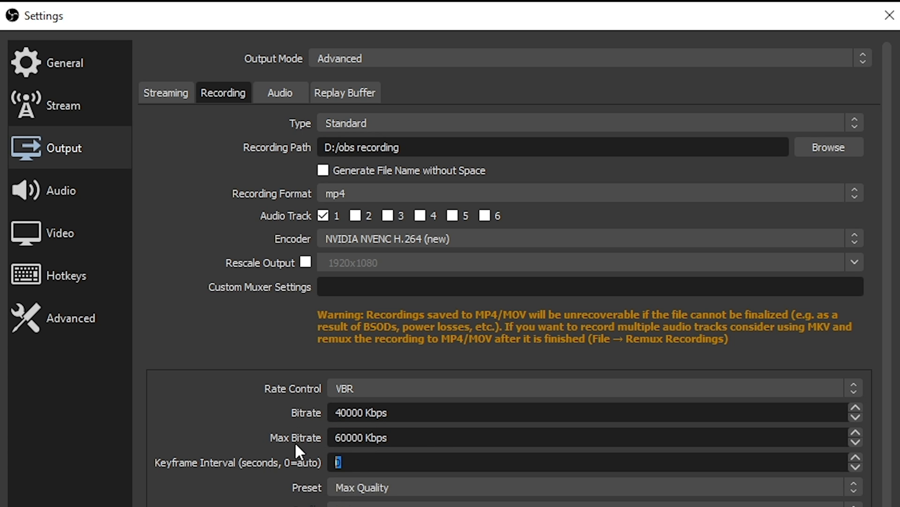
{"action": "mouse_move", "coordinate": [340, 482]}
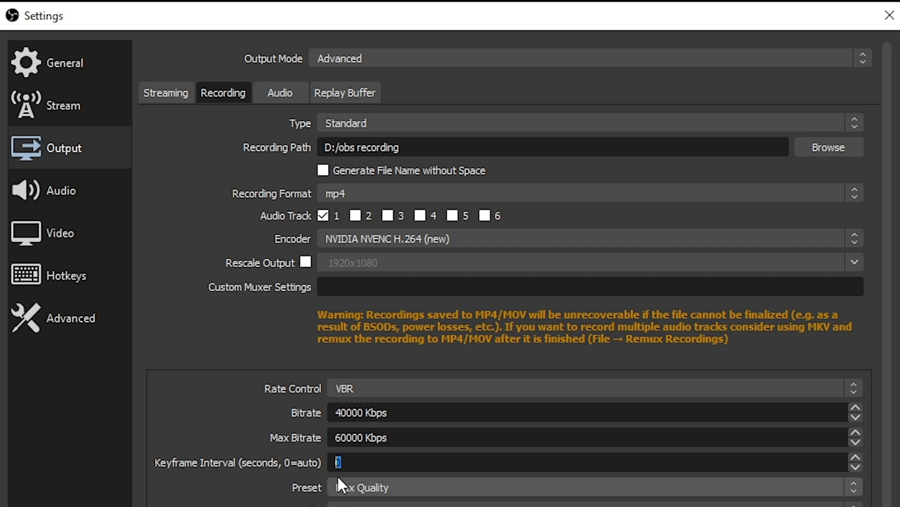
{"action": "scroll", "scroll_direction": "down", "scroll_amount": 3}
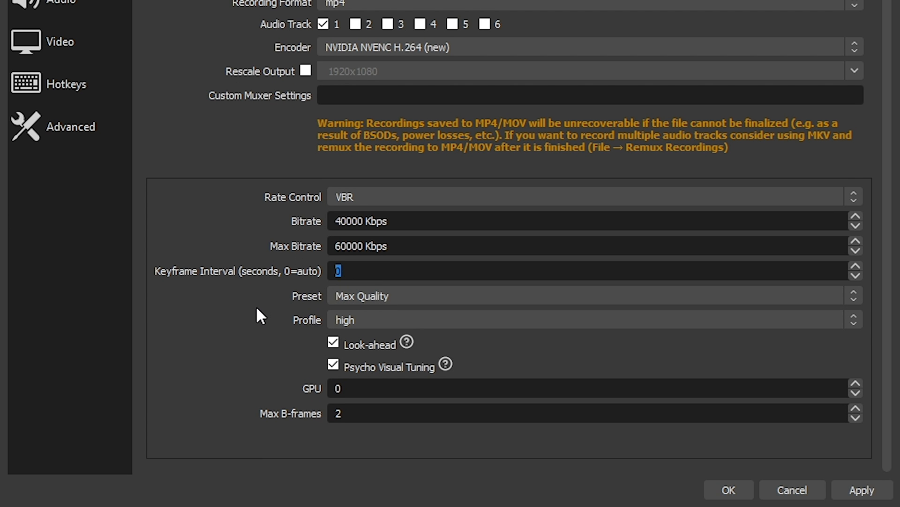
{"action": "left_click", "coordinate": [589, 295]}
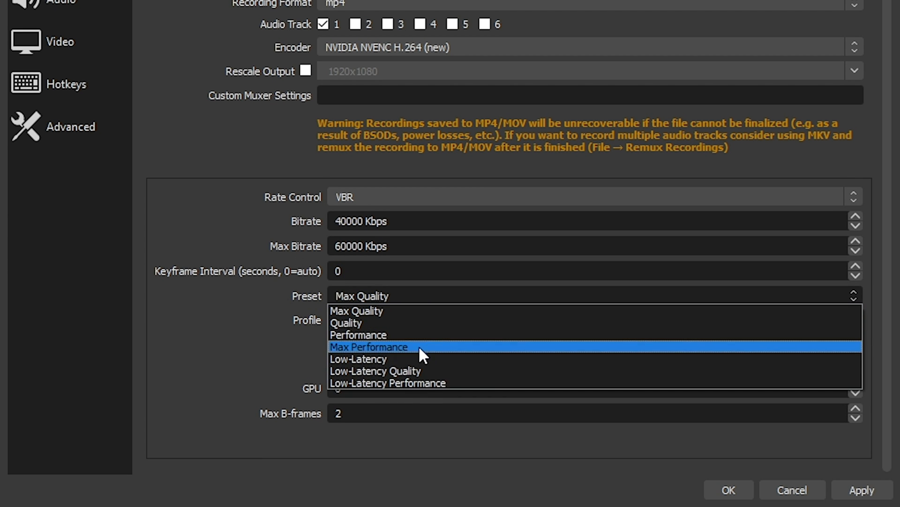
{"action": "mouse_move", "coordinate": [402, 382]}
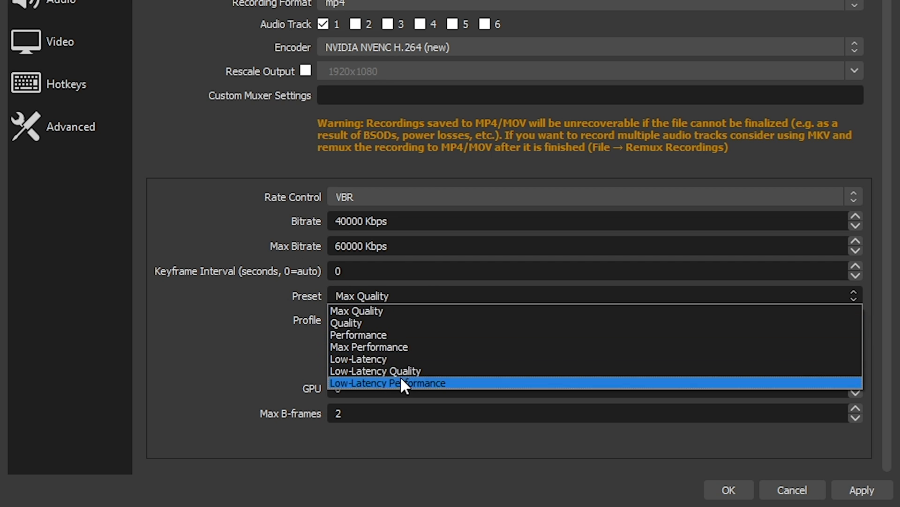
{"action": "mouse_move", "coordinate": [409, 310]}
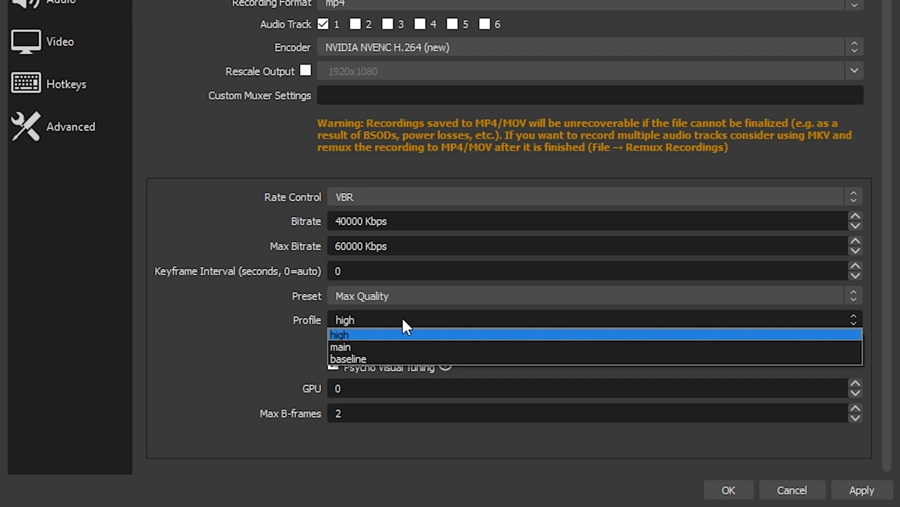
{"action": "left_click", "coordinate": [338, 334]}
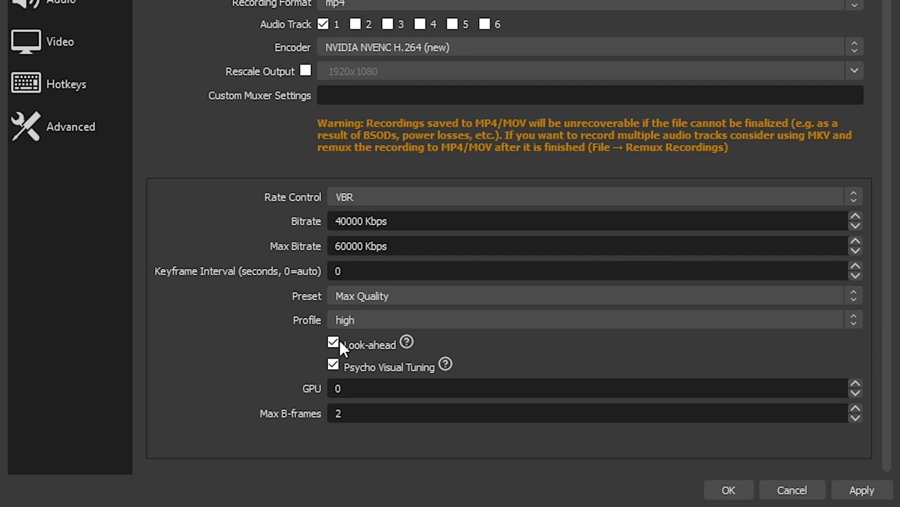
{"action": "mouse_move", "coordinate": [406, 343]}
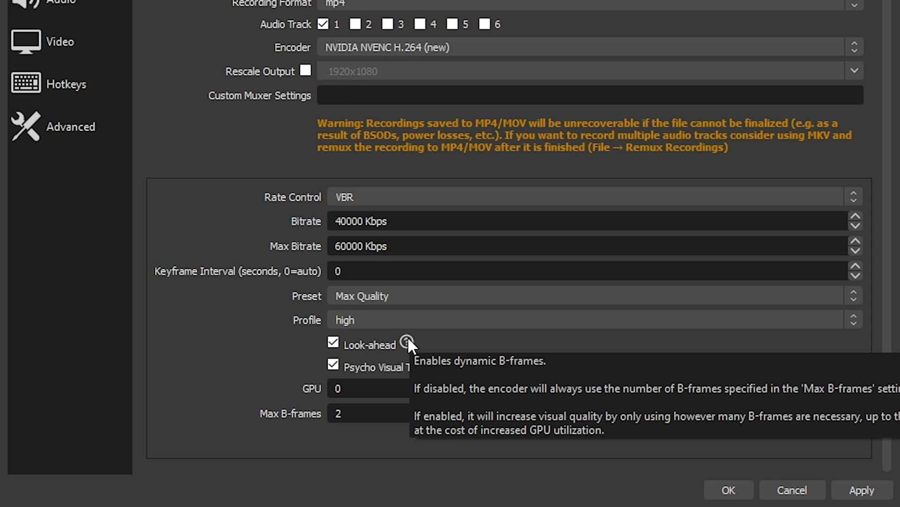
{"action": "mouse_move", "coordinate": [510, 337]}
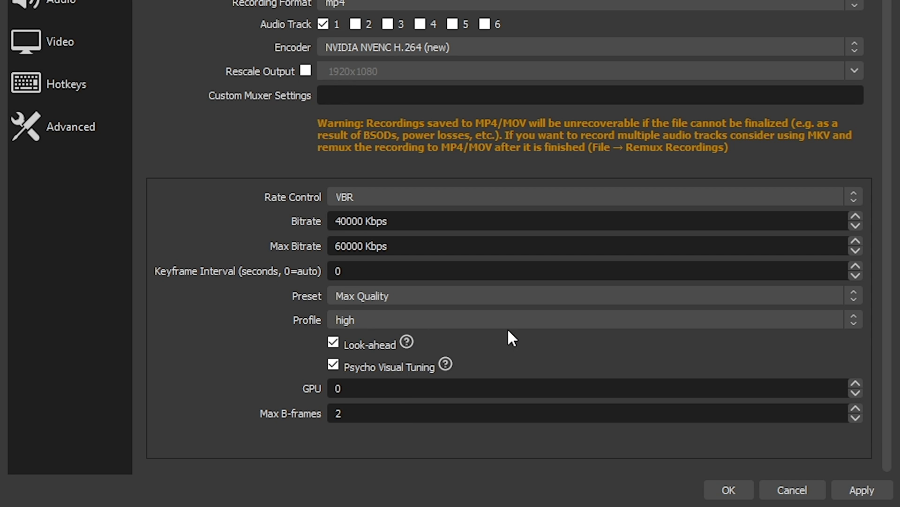
{"action": "mouse_move", "coordinate": [444, 364]}
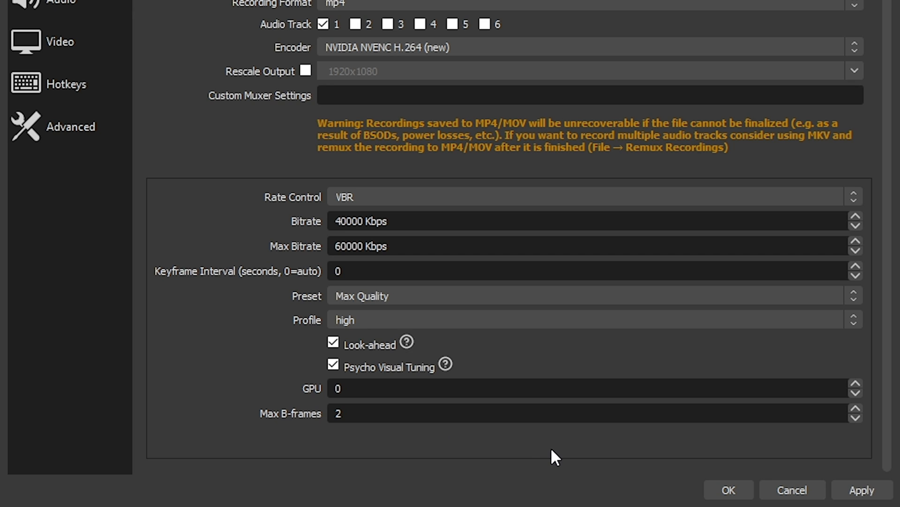
{"action": "mouse_move", "coordinate": [791, 472]}
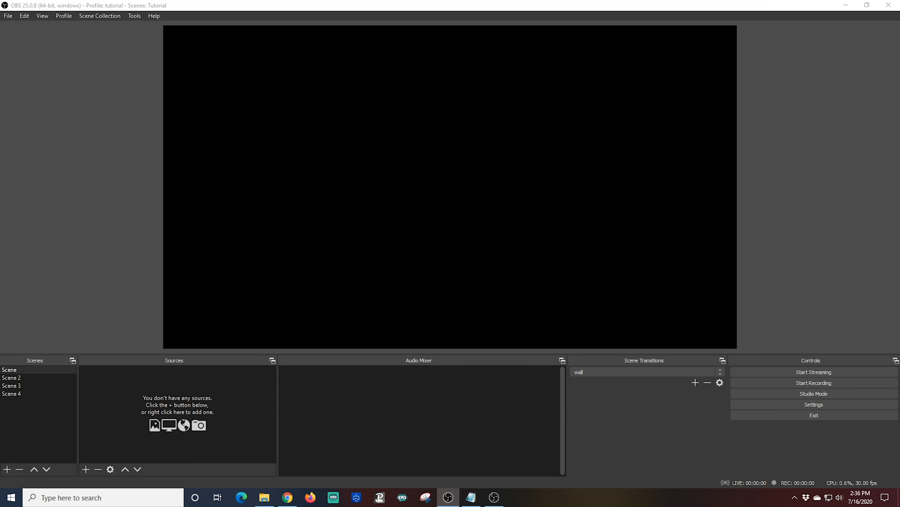
{"action": "mouse_move", "coordinate": [51, 370]}
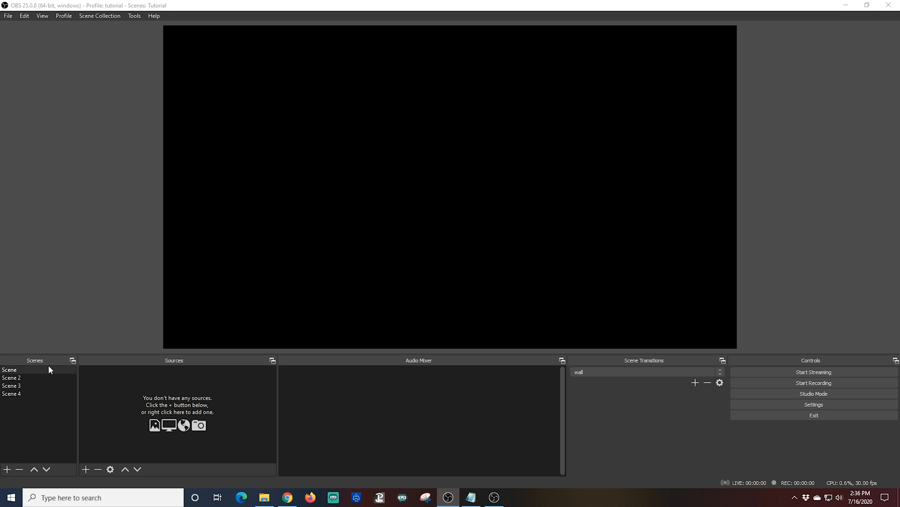
{"action": "left_click", "coordinate": [11, 377]}
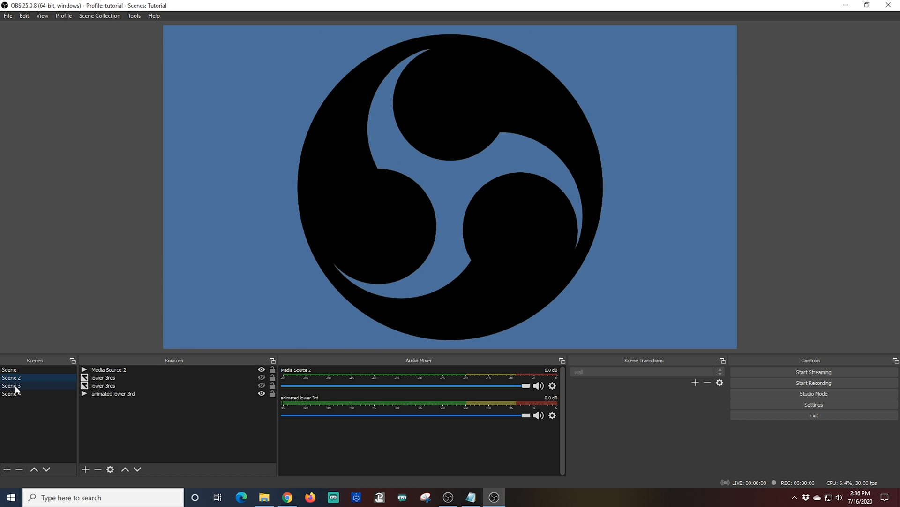
{"action": "left_click", "coordinate": [11, 377]}
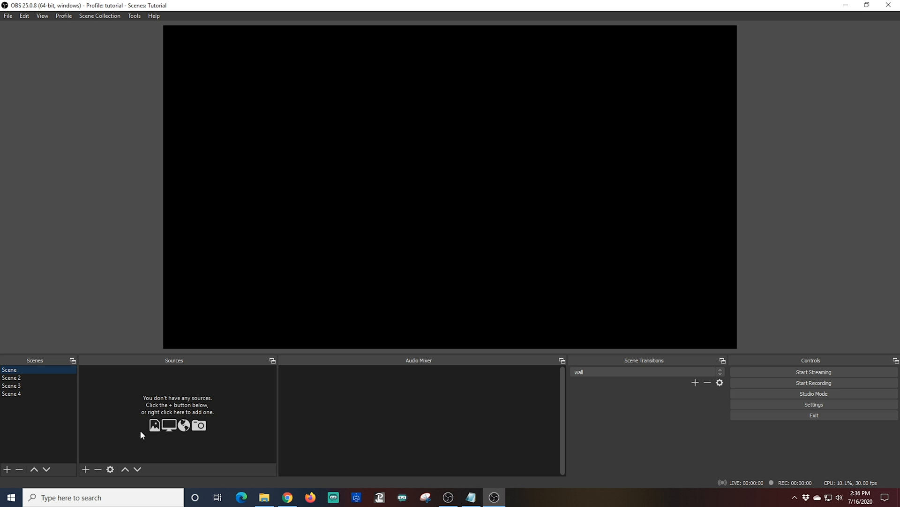
{"action": "mouse_move", "coordinate": [105, 426]}
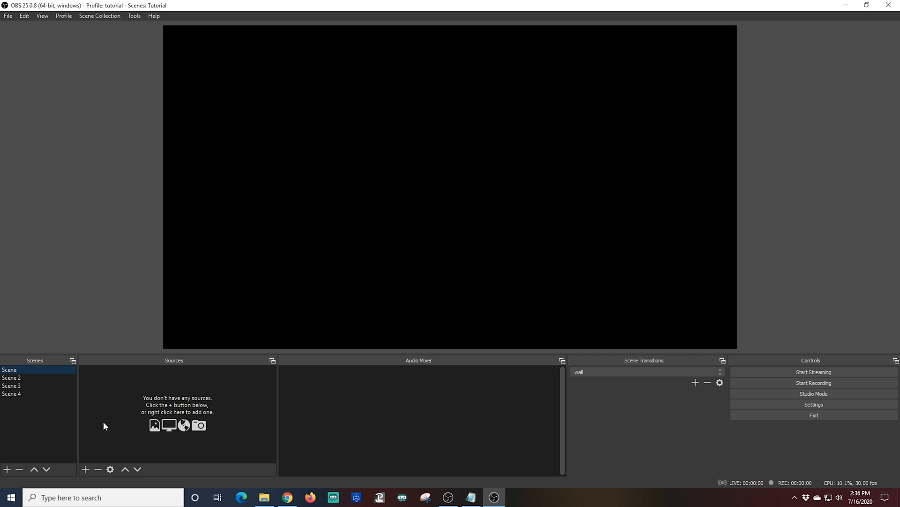
Step: Start a new Video Capture Device source named Camera in the empty scene
{"action": "left_click", "coordinate": [85, 469]}
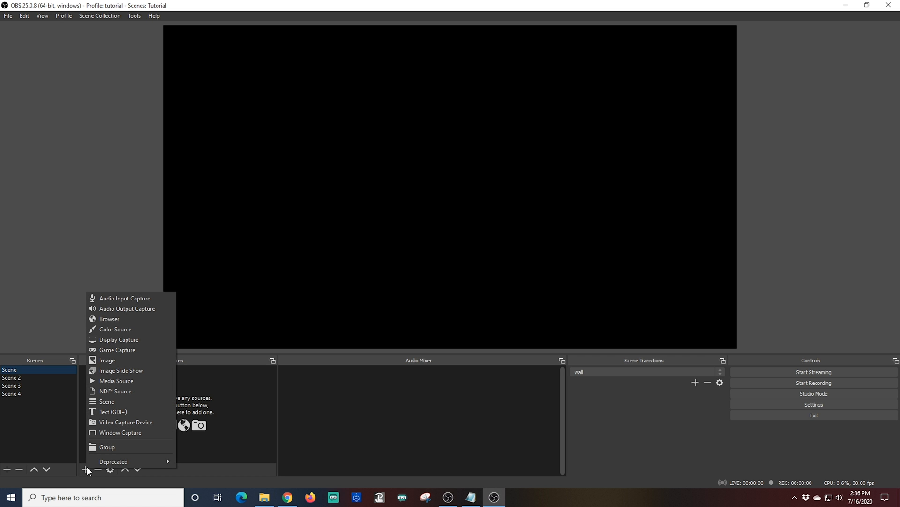
{"action": "mouse_move", "coordinate": [114, 439]}
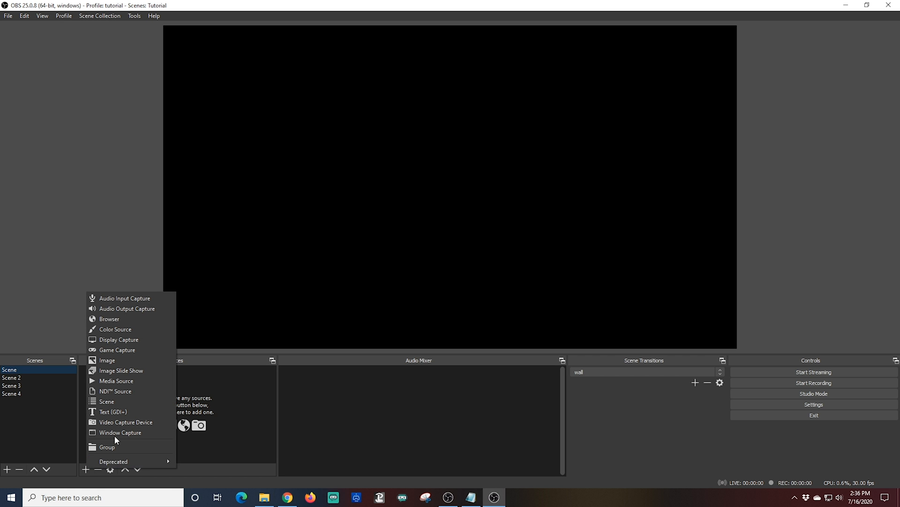
{"action": "left_click", "coordinate": [125, 422]}
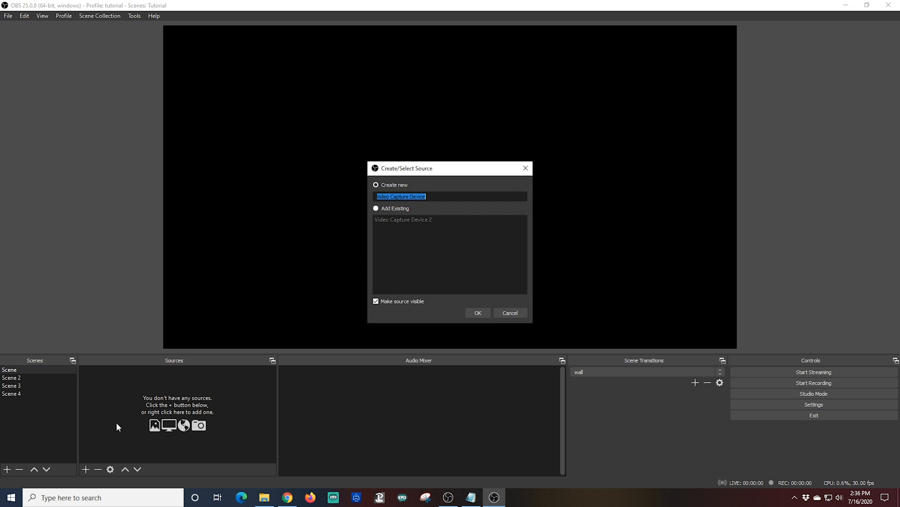
{"action": "type", "text": "Camera"}
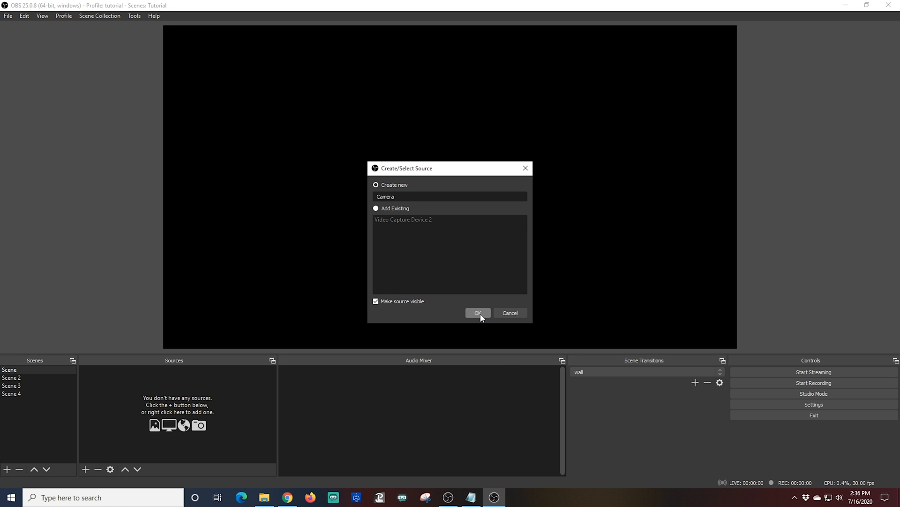
Step: Create the Camera source, switch its device to Cam Link, and glance at Configure Video
{"action": "left_click", "coordinate": [478, 312]}
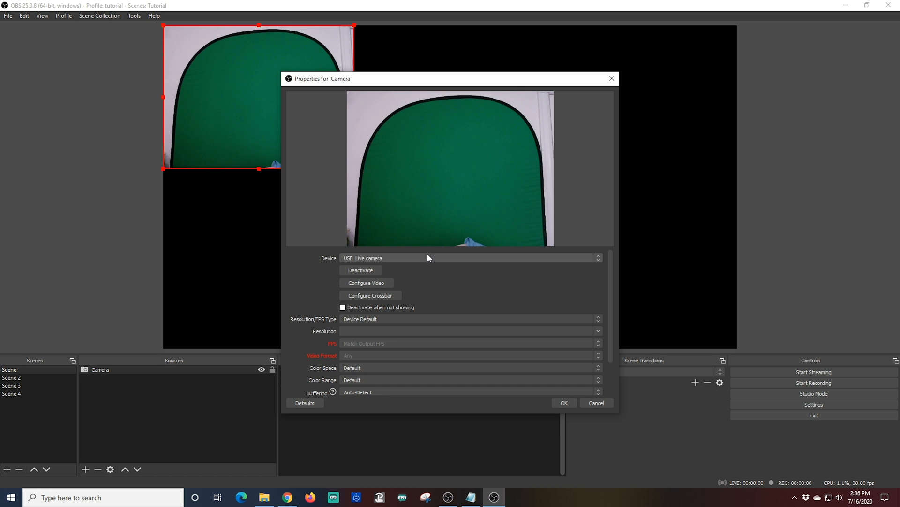
{"action": "left_click", "coordinate": [469, 257]}
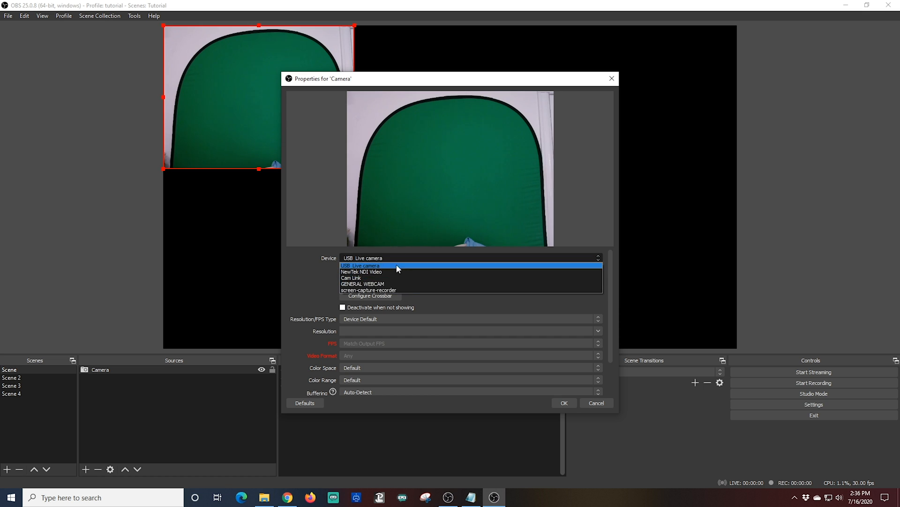
{"action": "left_click", "coordinate": [351, 278]}
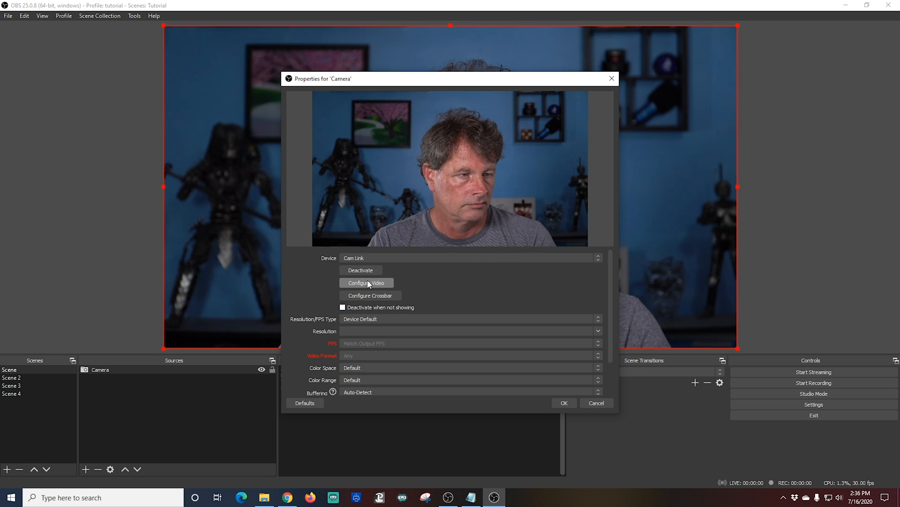
{"action": "left_click", "coordinate": [366, 282]}
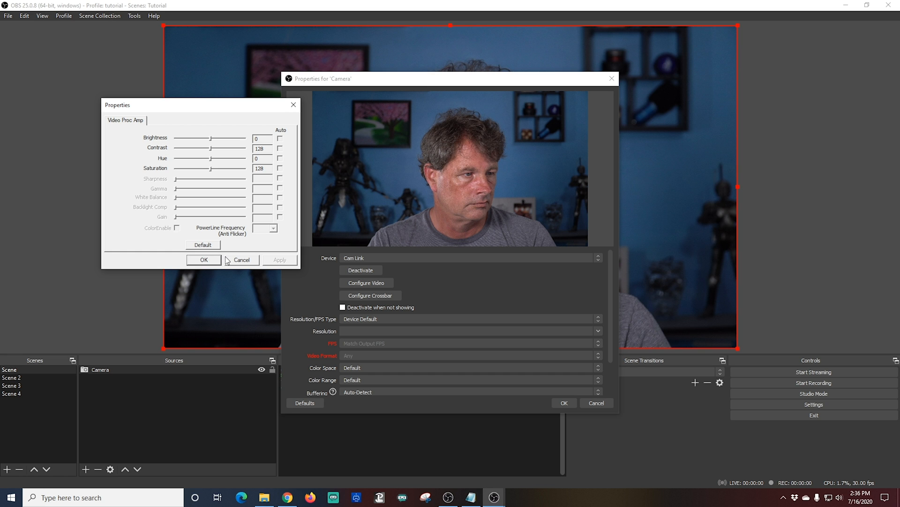
{"action": "left_click", "coordinate": [203, 260]}
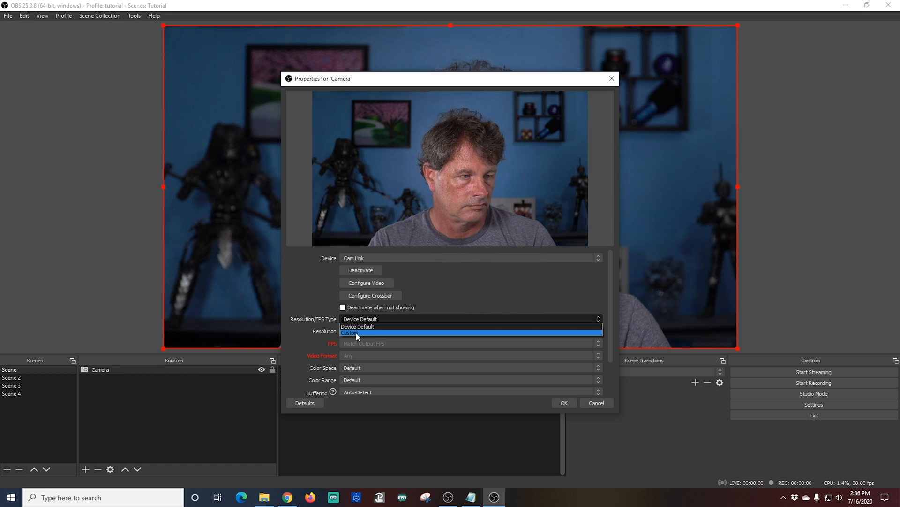
Step: Give Camera a custom 1920x1080 resolution and the Cam Link audio interface, then apply
{"action": "left_click", "coordinate": [349, 333]}
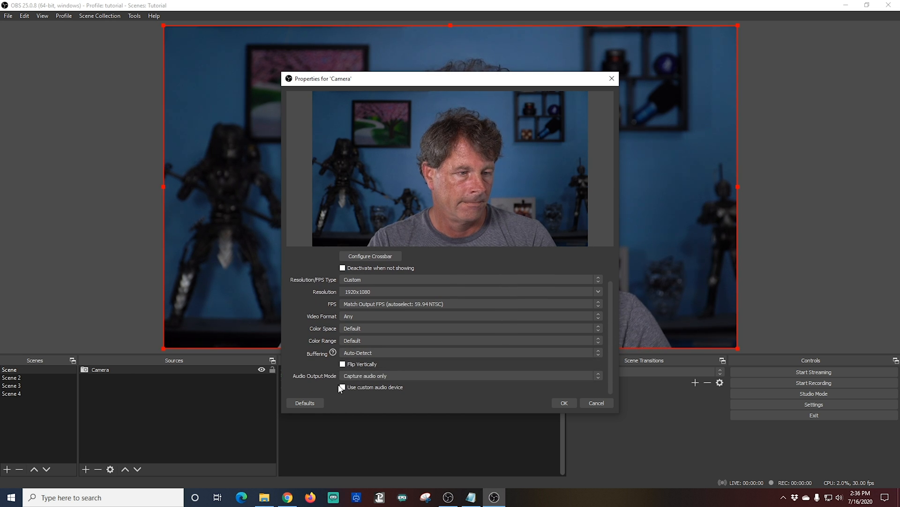
{"action": "left_click", "coordinate": [343, 386]}
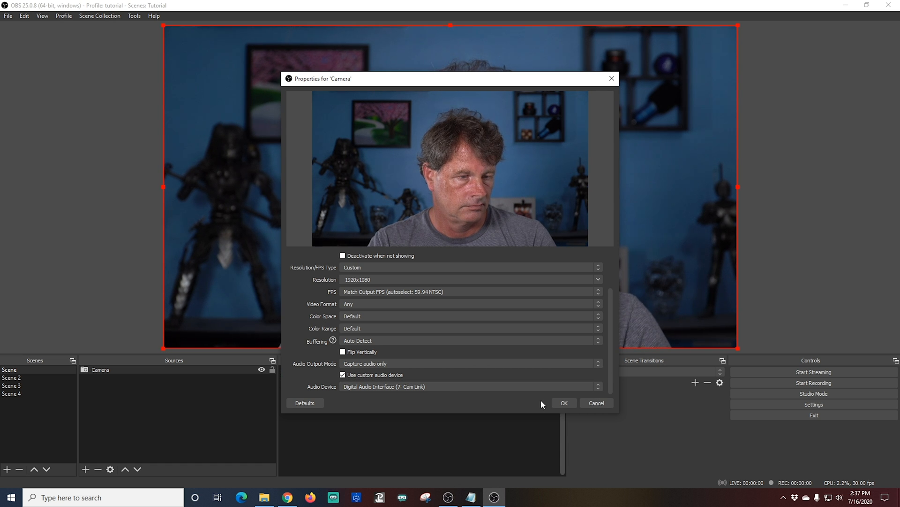
{"action": "left_click", "coordinate": [564, 403]}
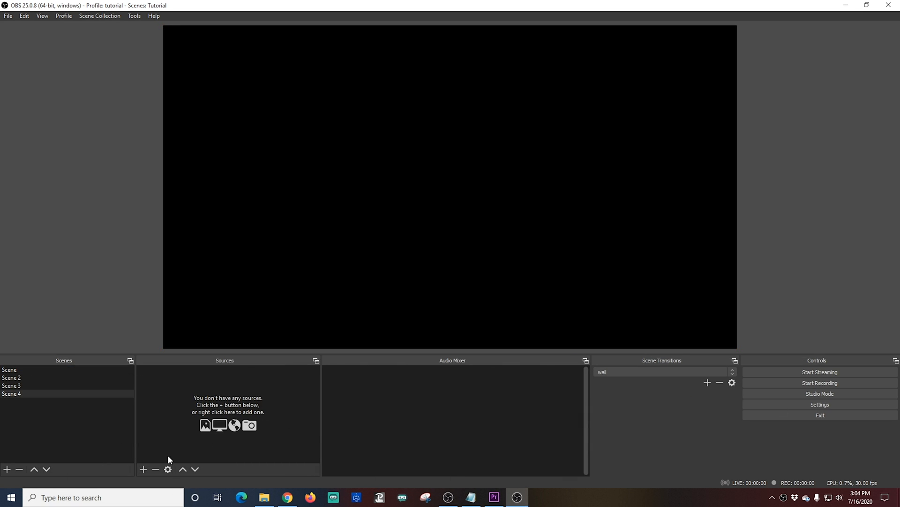
{"action": "mouse_move", "coordinate": [159, 465]}
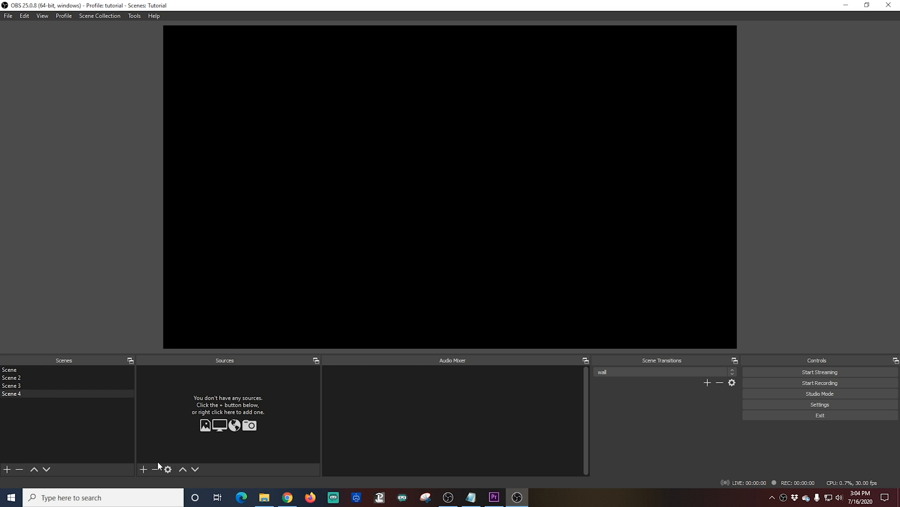
Step: Add an Audio Input Capture named microphone to Scene 4 using the Cam Link audio interface
{"action": "left_click", "coordinate": [143, 469]}
{"action": "type", "text": "m"}
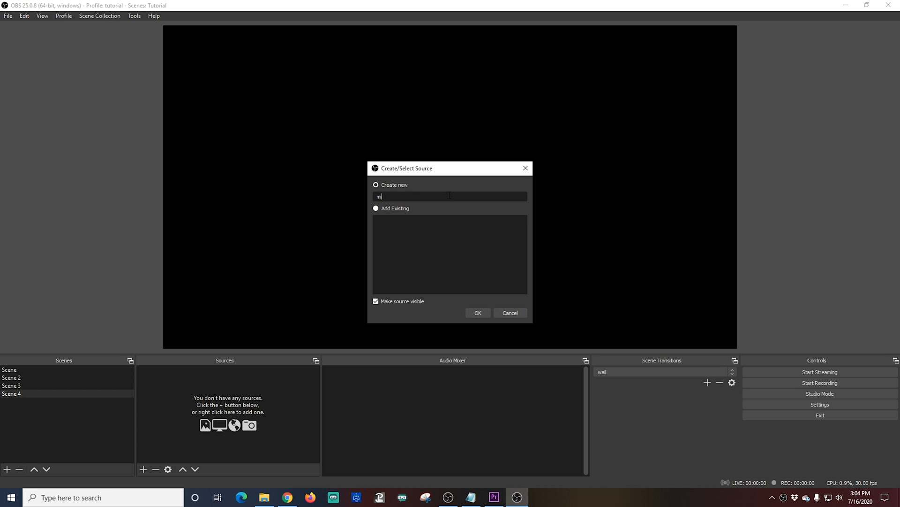
{"action": "type", "text": "icrophone"}
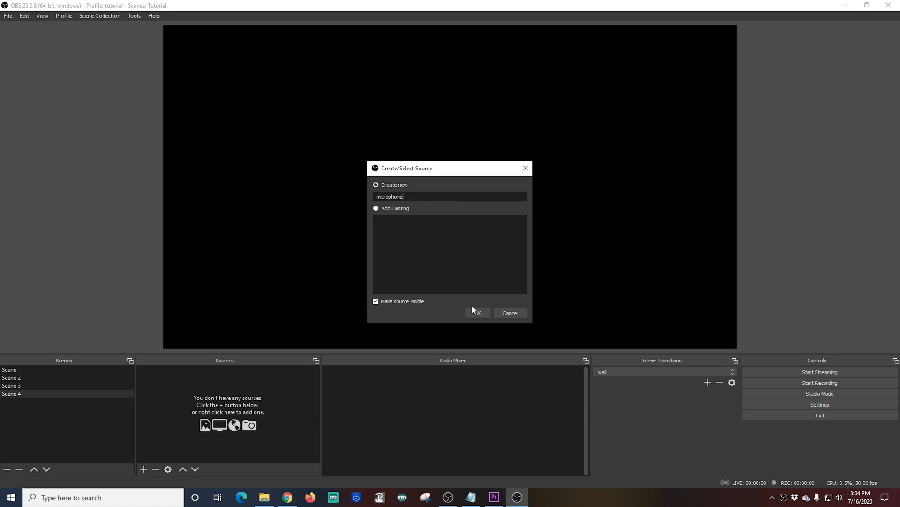
{"action": "left_click", "coordinate": [477, 312]}
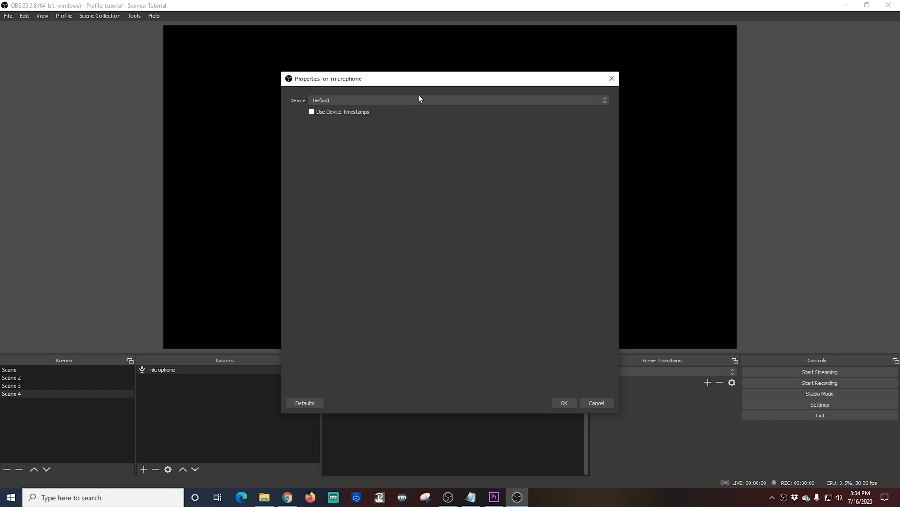
{"action": "left_click", "coordinate": [457, 101]}
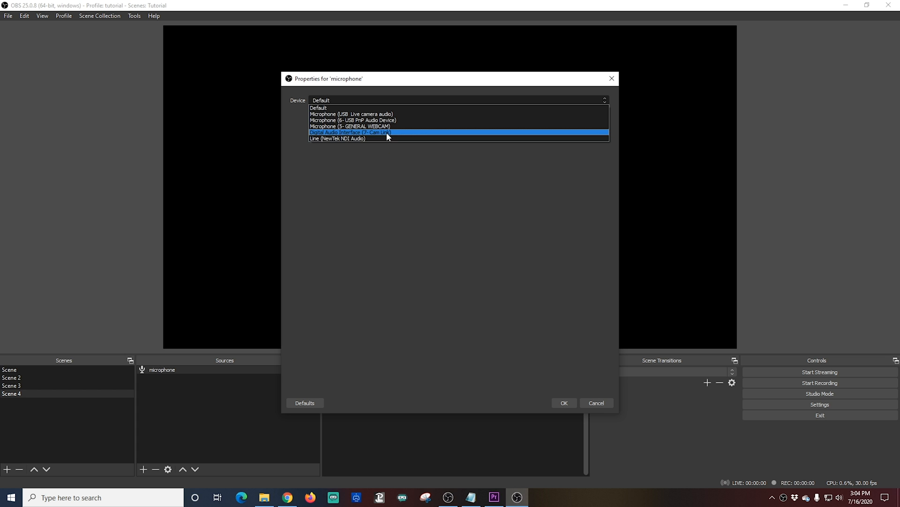
{"action": "left_click", "coordinate": [564, 403]}
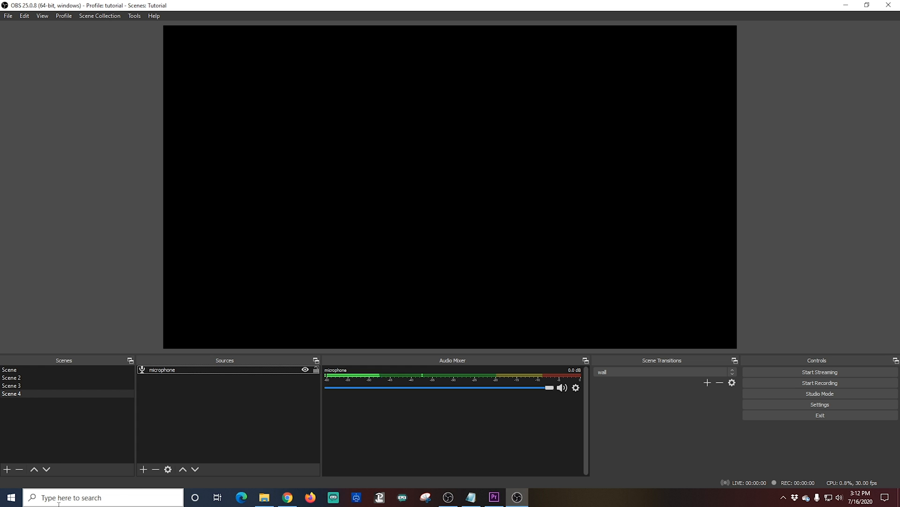
Step: Add a Display Capture of Display 2 to Scene 4 and stretch it to fill the canvas
{"action": "left_click", "coordinate": [142, 469]}
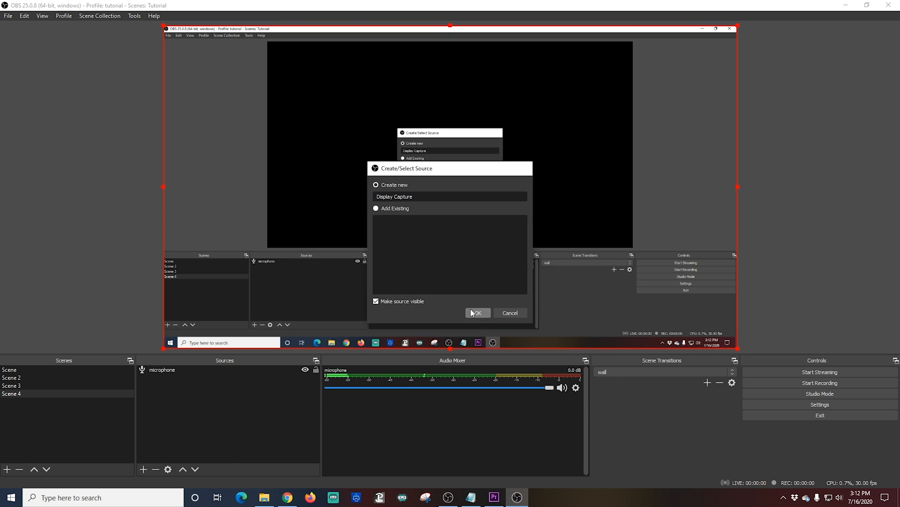
{"action": "left_click", "coordinate": [477, 312]}
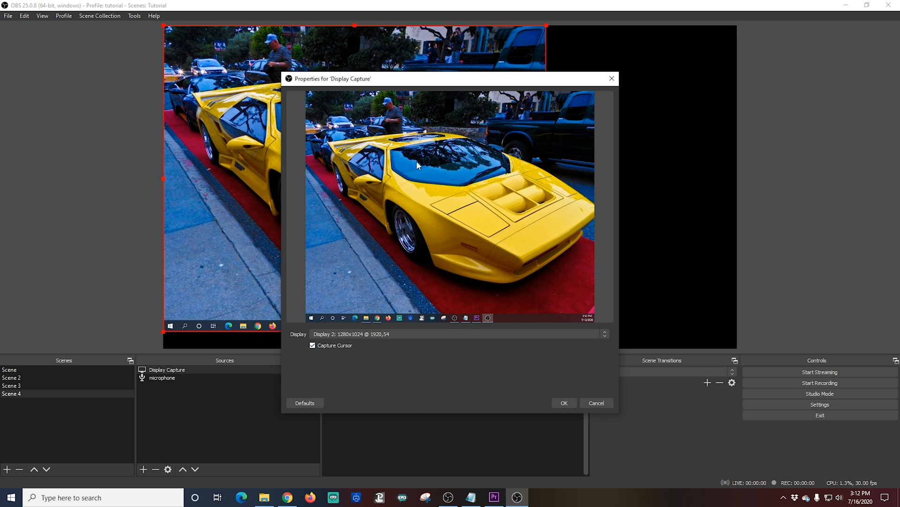
{"action": "left_click", "coordinate": [563, 402]}
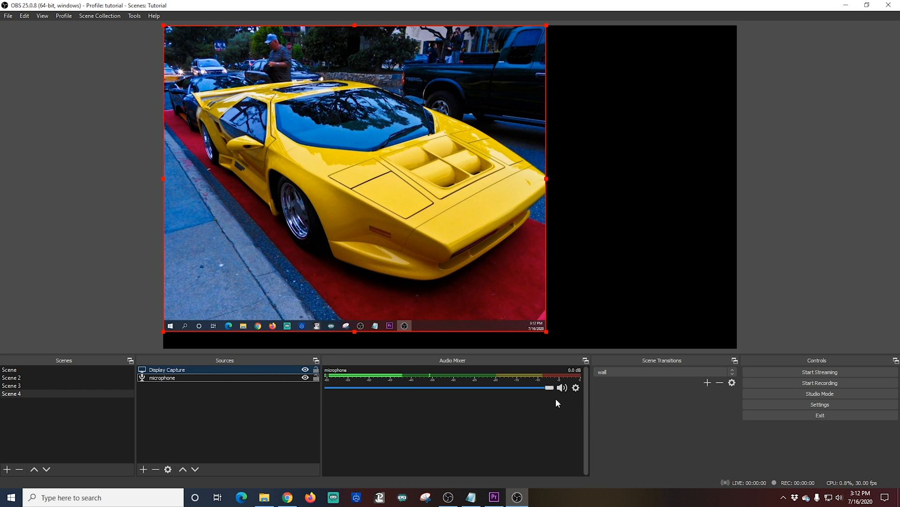
{"action": "mouse_move", "coordinate": [421, 273]}
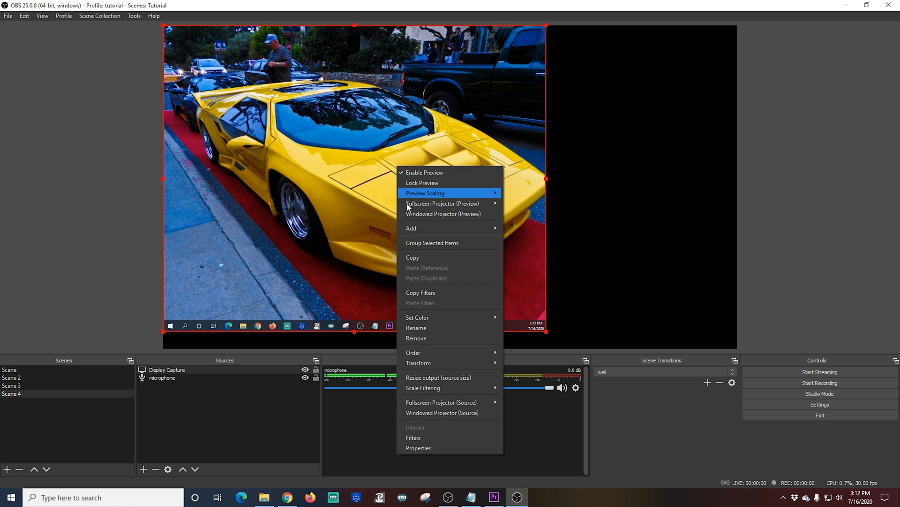
{"action": "mouse_move", "coordinate": [423, 387]}
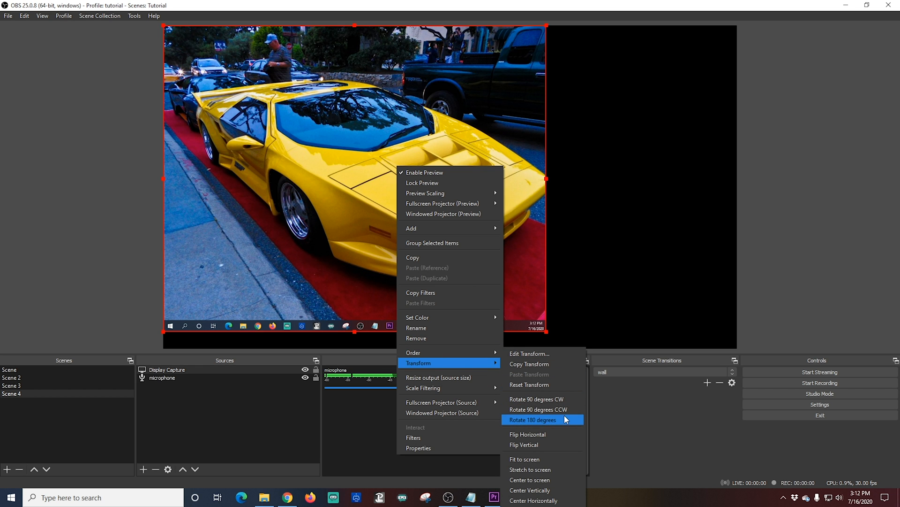
{"action": "left_click", "coordinate": [532, 419]}
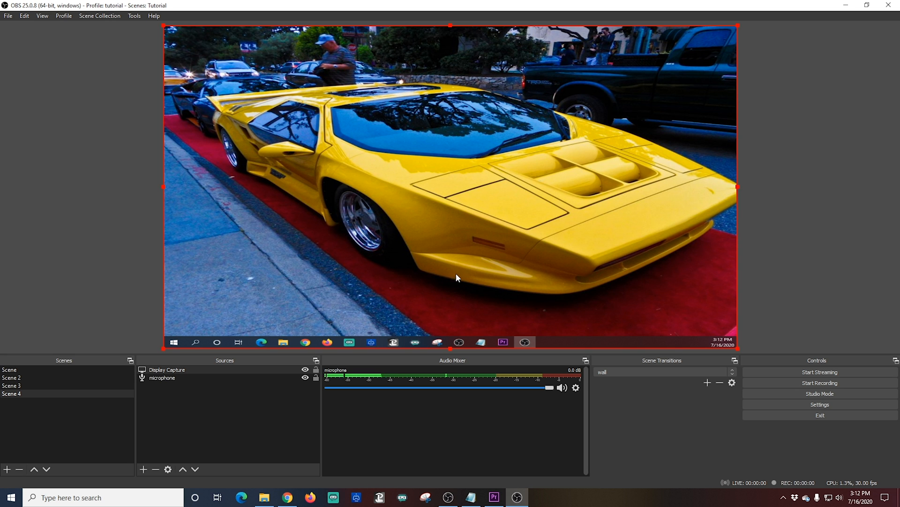
{"action": "mouse_move", "coordinate": [181, 307]}
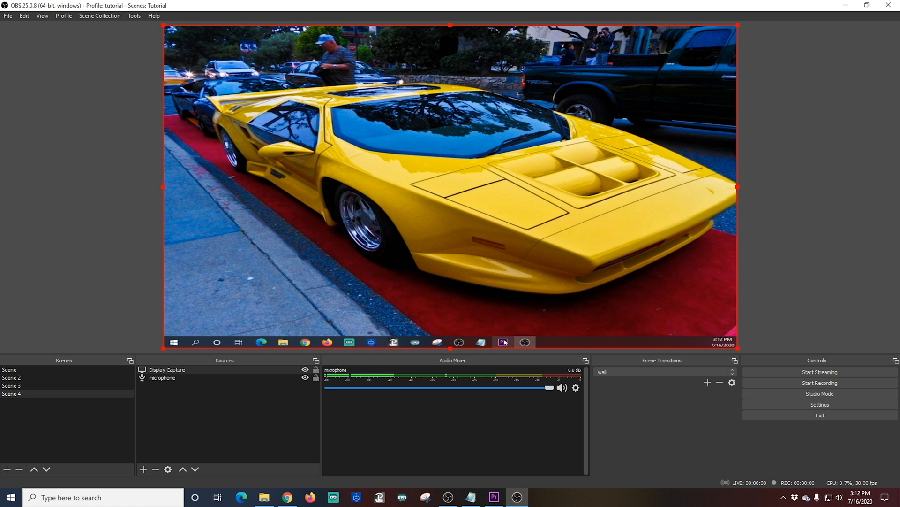
{"action": "left_click", "coordinate": [492, 497]}
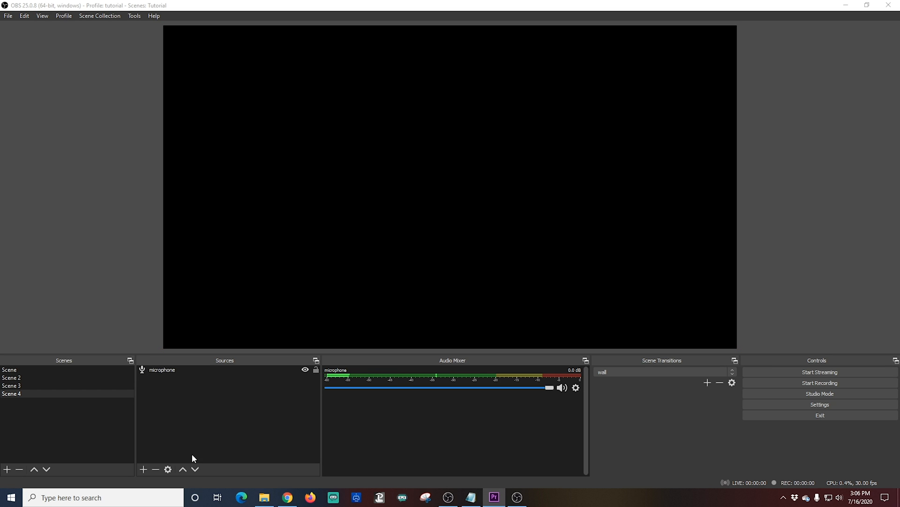
Step: Add a Window Capture source to Scene 4 named PR
{"action": "left_click", "coordinate": [143, 469]}
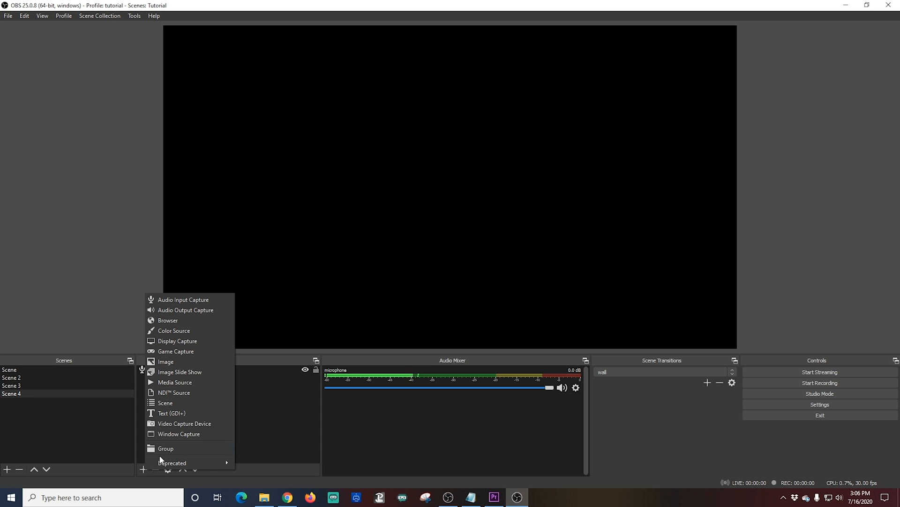
{"action": "left_click", "coordinate": [178, 434]}
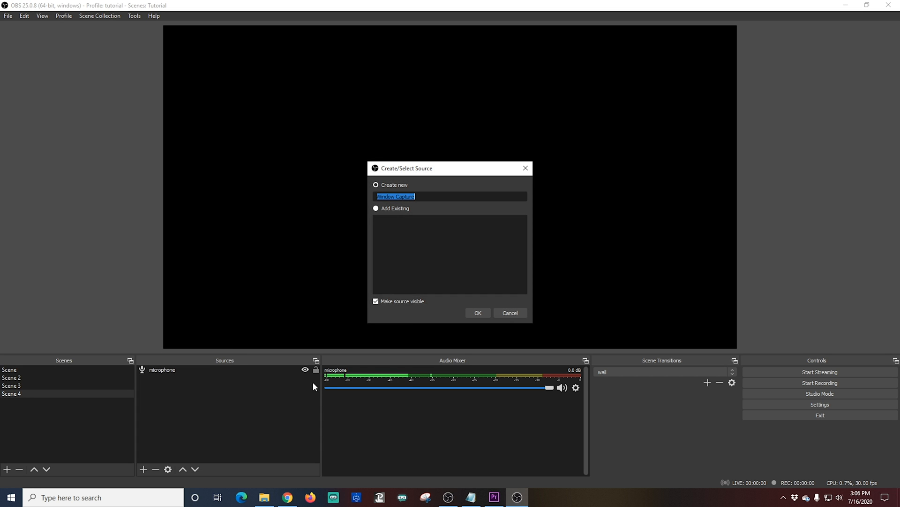
{"action": "type", "text": "Pl"}
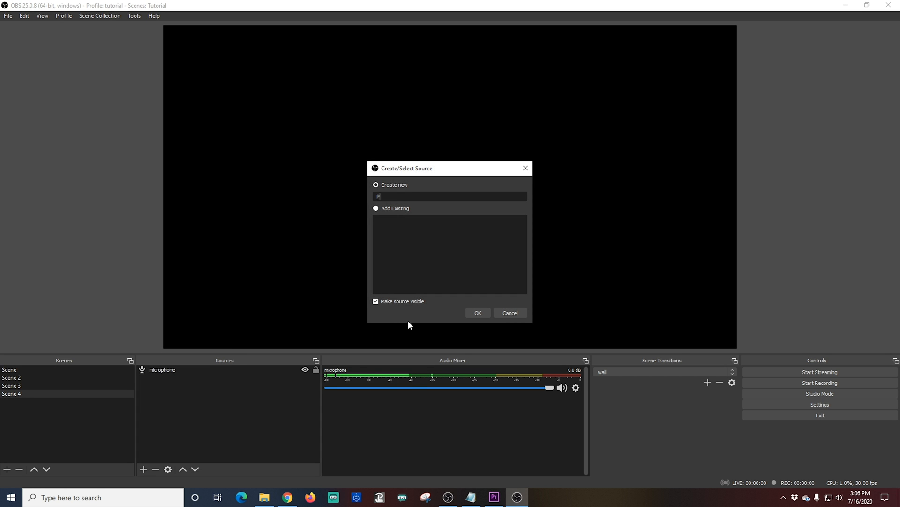
{"action": "type", "text": "R"}
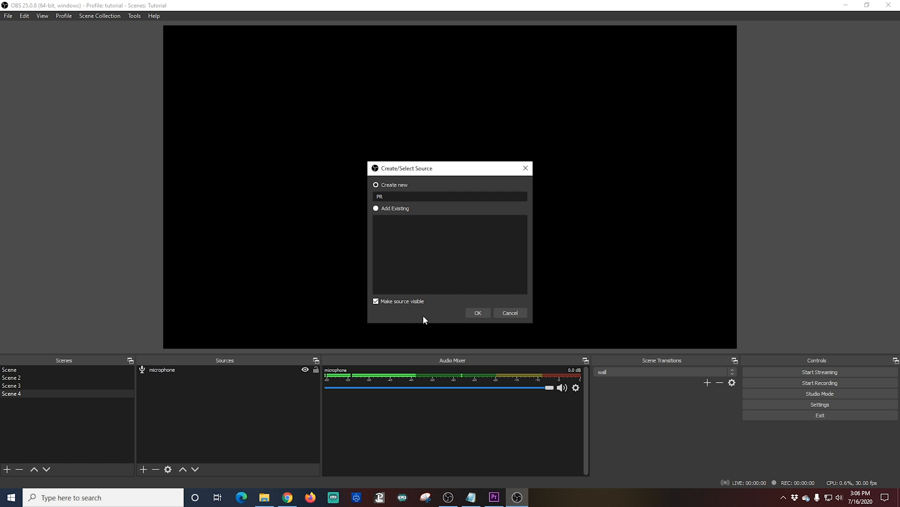
{"action": "left_click", "coordinate": [478, 313]}
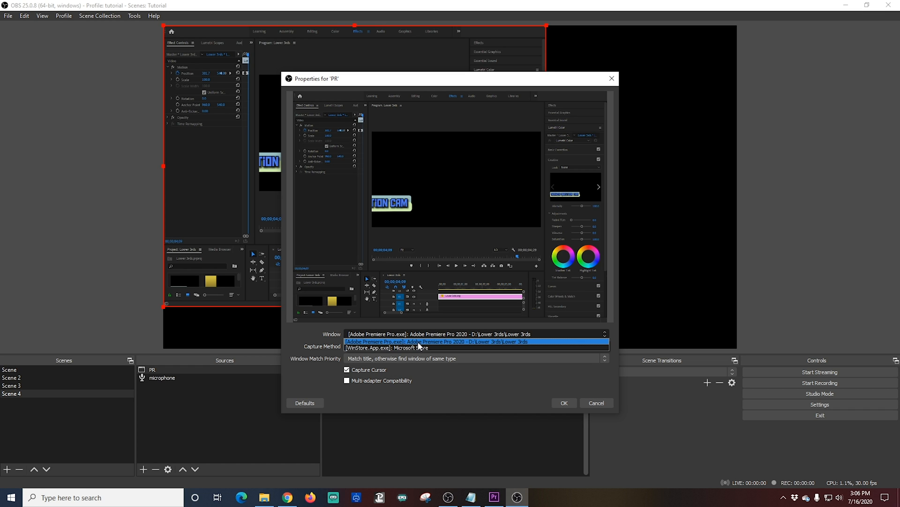
Step: Capture the Adobe Premiere Pro window in PR, then remove the source from the scene
{"action": "left_click", "coordinate": [438, 342]}
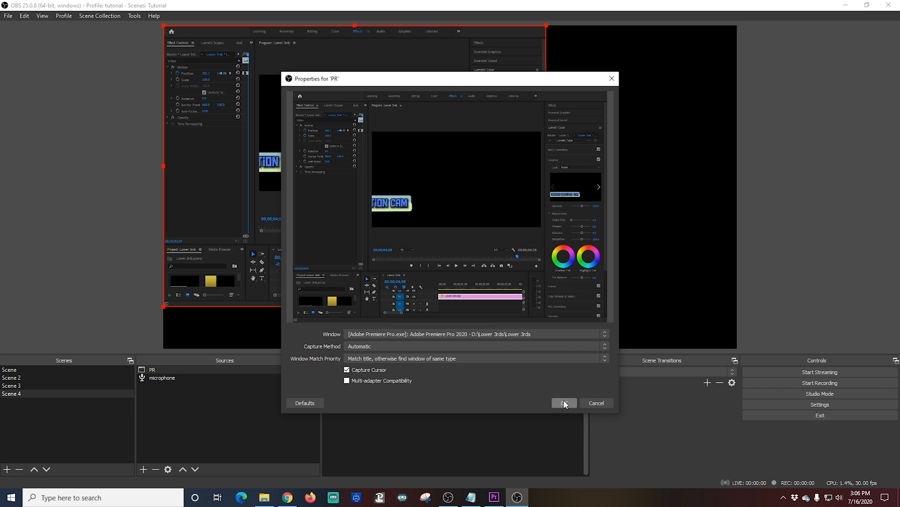
{"action": "left_click", "coordinate": [563, 403]}
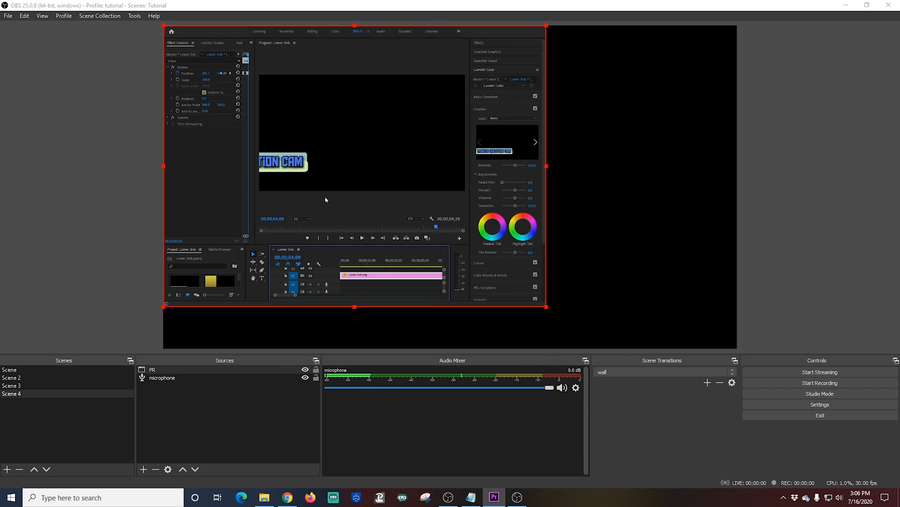
{"action": "mouse_move", "coordinate": [301, 209]}
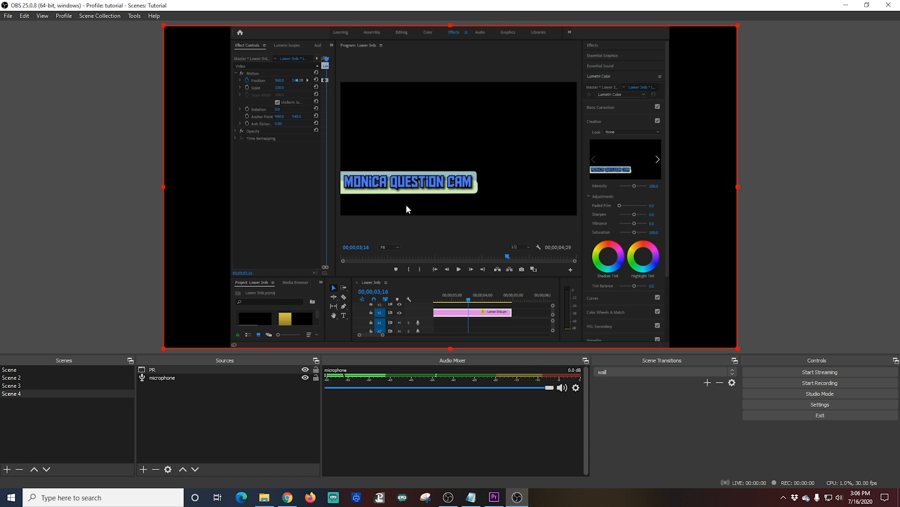
{"action": "right_click", "coordinate": [408, 209]}
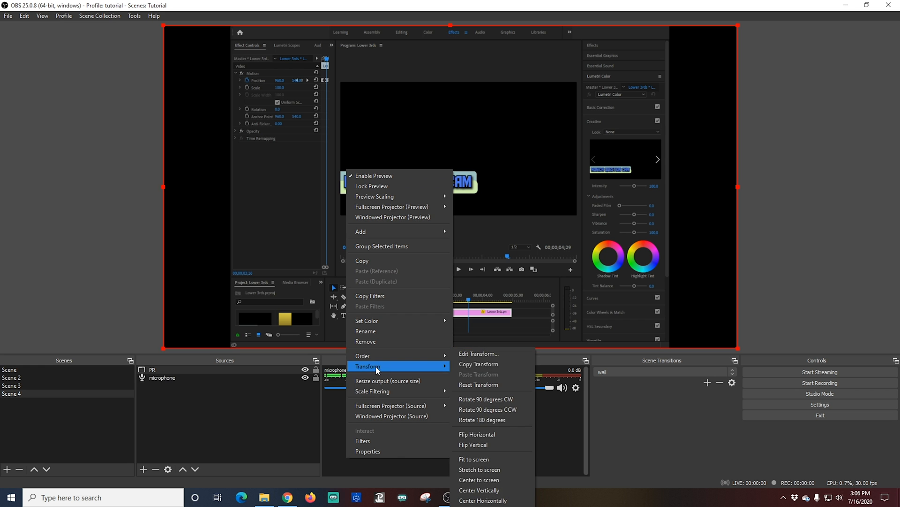
{"action": "left_click", "coordinate": [496, 227]}
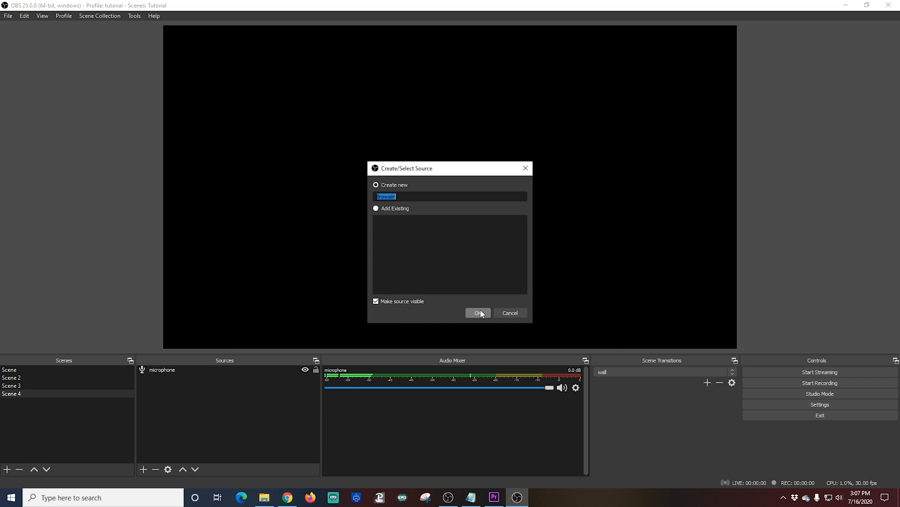
{"action": "left_click", "coordinate": [478, 312]}
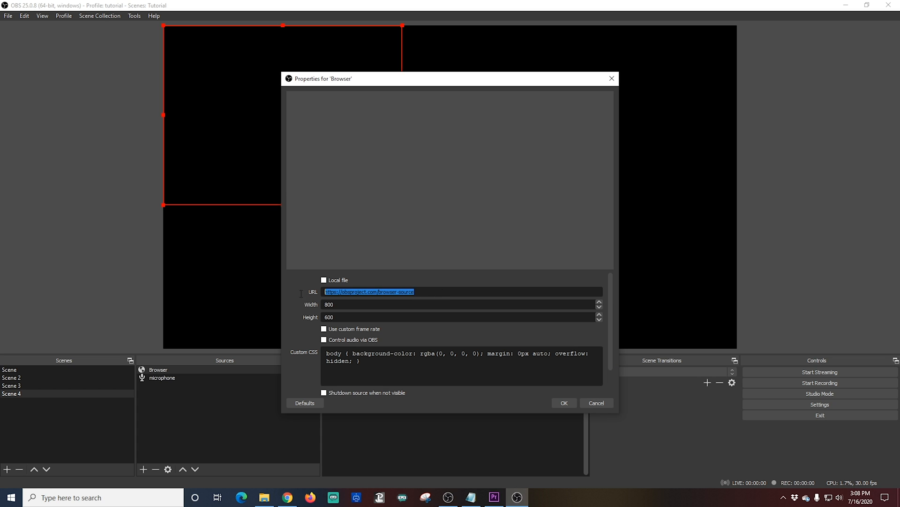
{"action": "type", "text": "https://www.youtube.com/"}
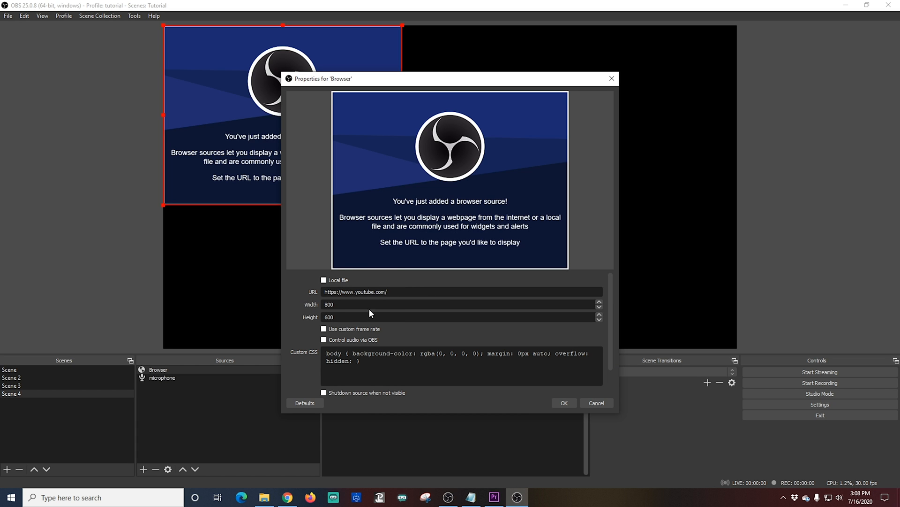
{"action": "type", "text": "1920"}
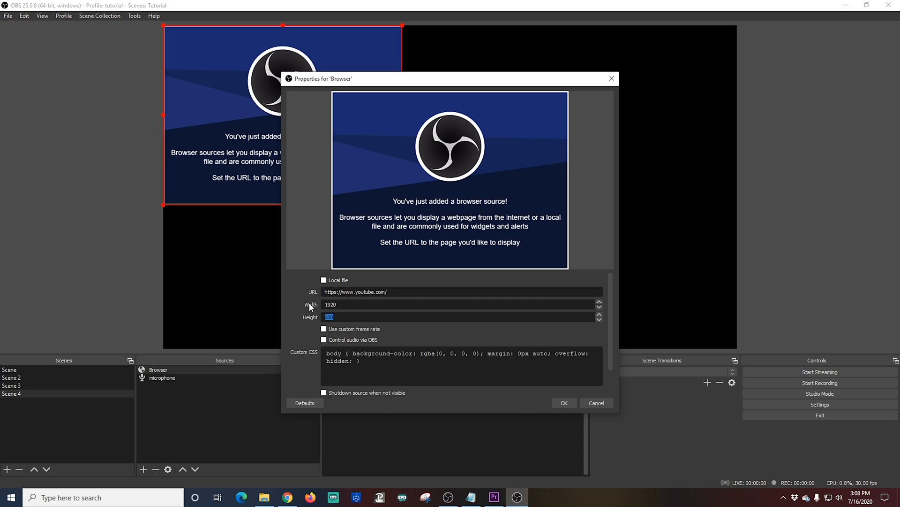
{"action": "type", "text": "1080"}
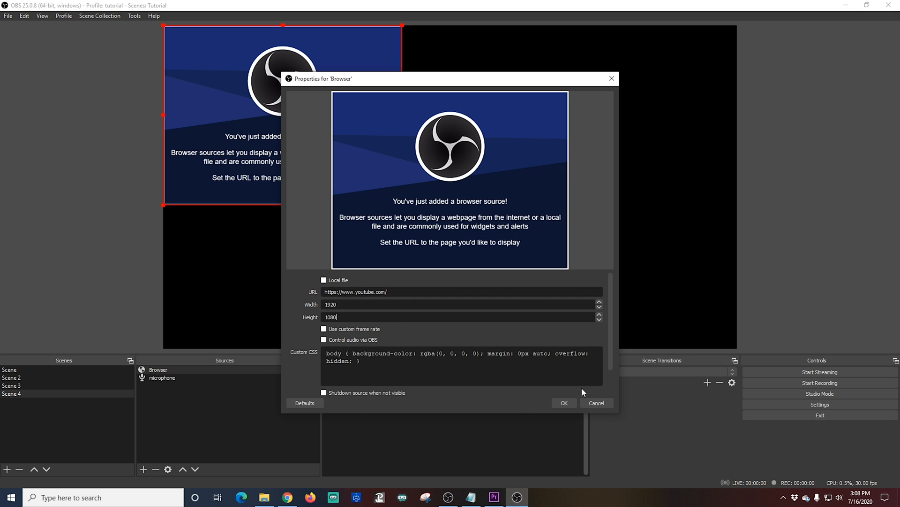
{"action": "left_click", "coordinate": [564, 402]}
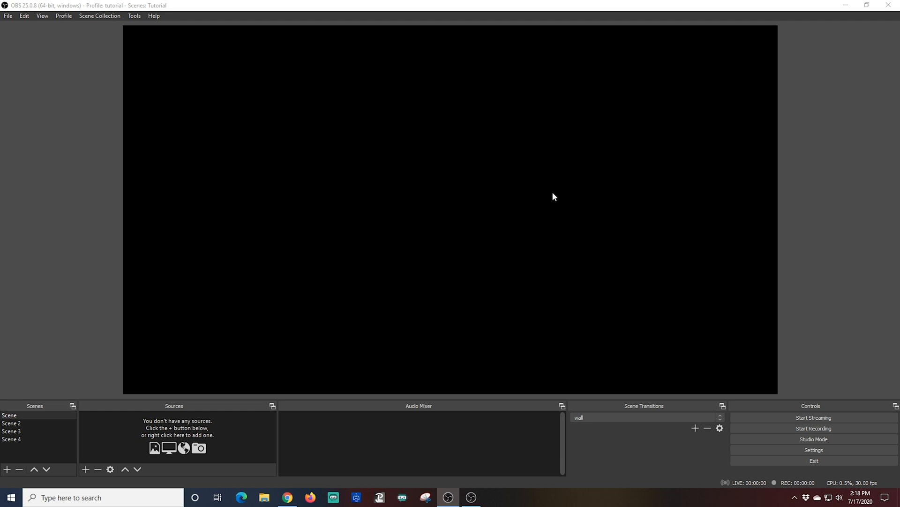
{"action": "mouse_move", "coordinate": [95, 465]}
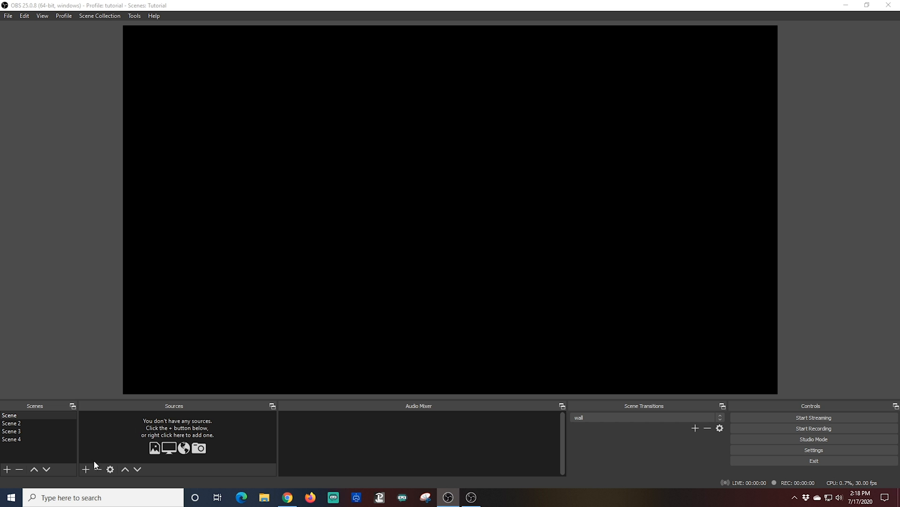
Step: Add a Video Capture Device source with its default name
{"action": "left_click", "coordinate": [86, 469]}
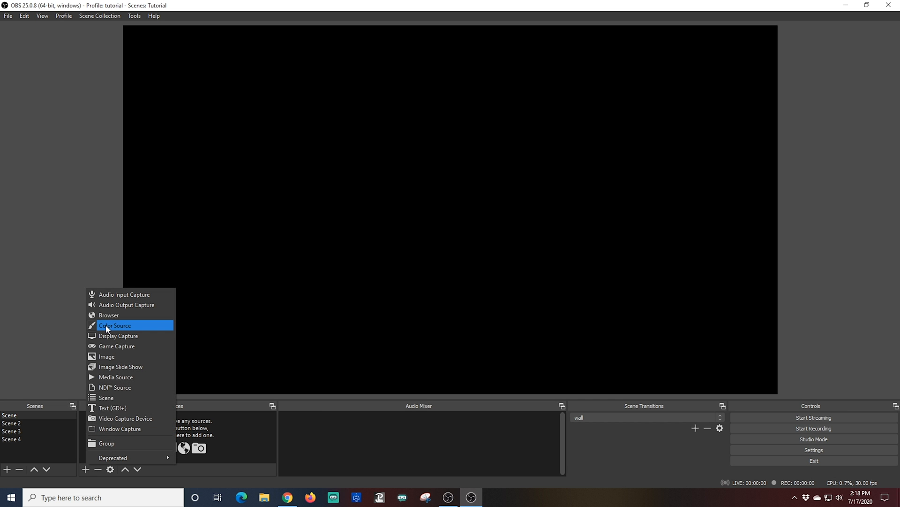
{"action": "left_click", "coordinate": [124, 418]}
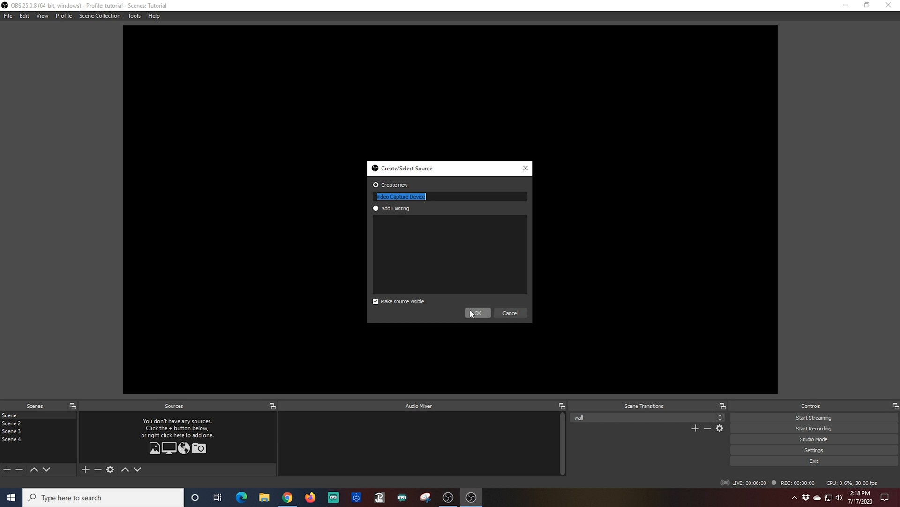
{"action": "left_click", "coordinate": [477, 312]}
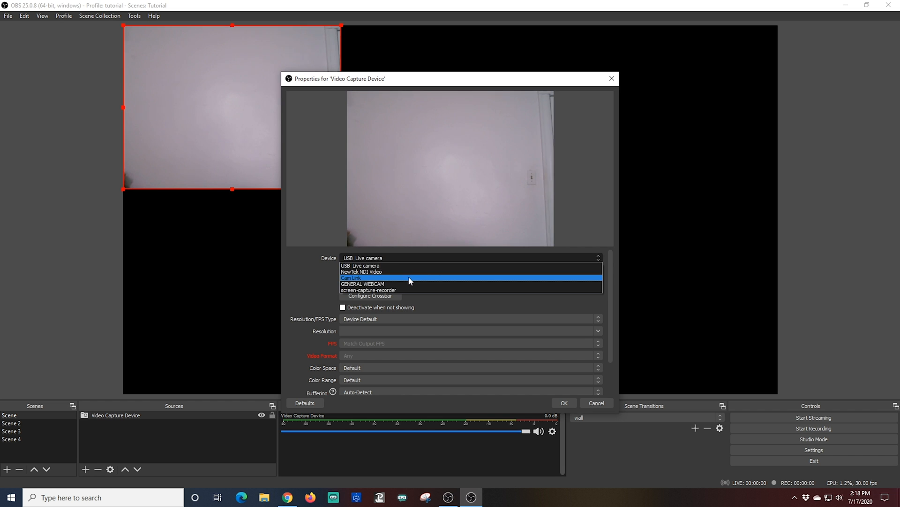
Step: Set the device to Cam Link at custom 1920x1080 with its own Cam Link audio device
{"action": "left_click", "coordinate": [351, 277]}
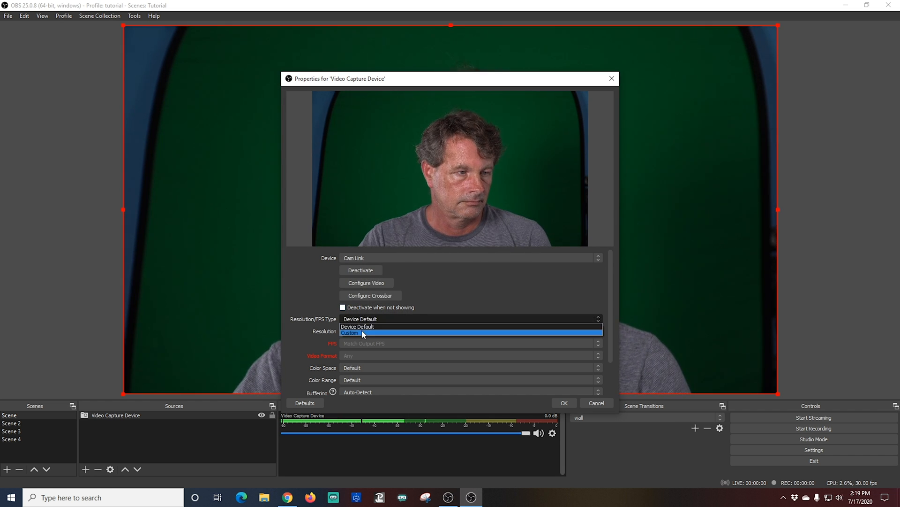
{"action": "left_click", "coordinate": [350, 332]}
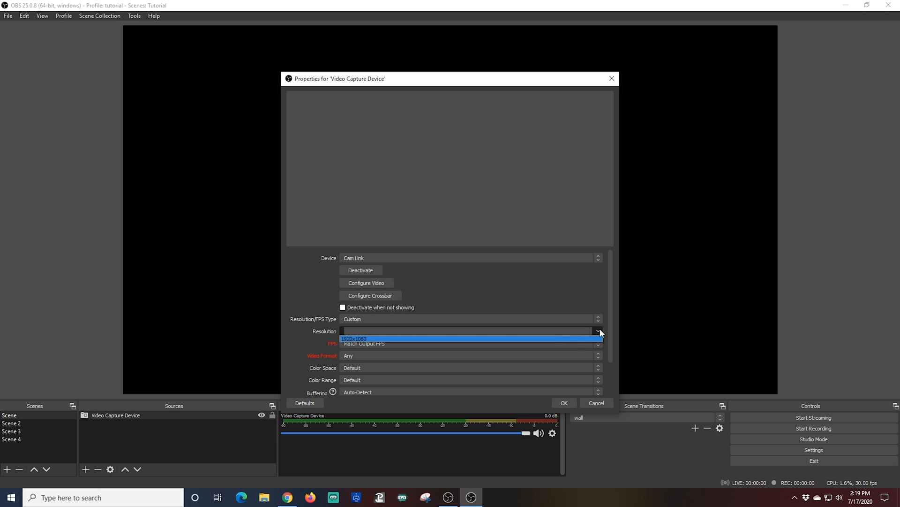
{"action": "left_click", "coordinate": [368, 339]}
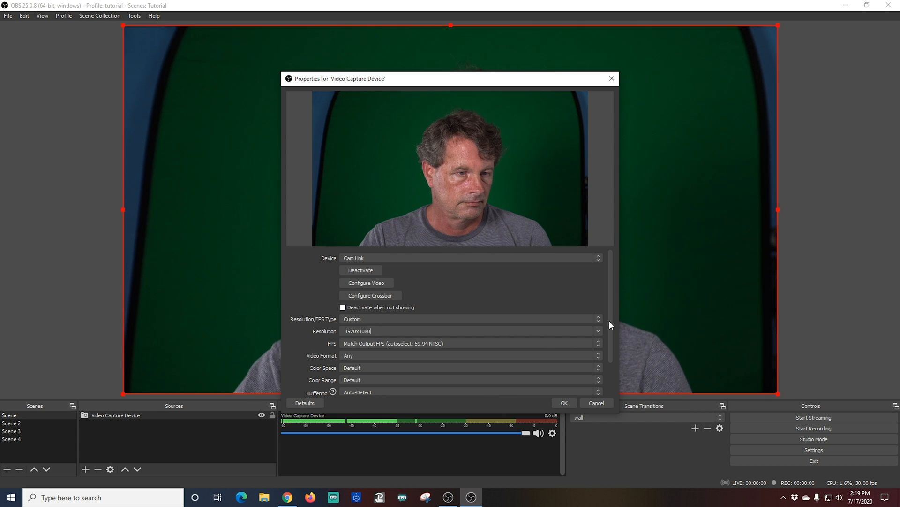
{"action": "scroll", "scroll_direction": "down", "scroll_amount": 3}
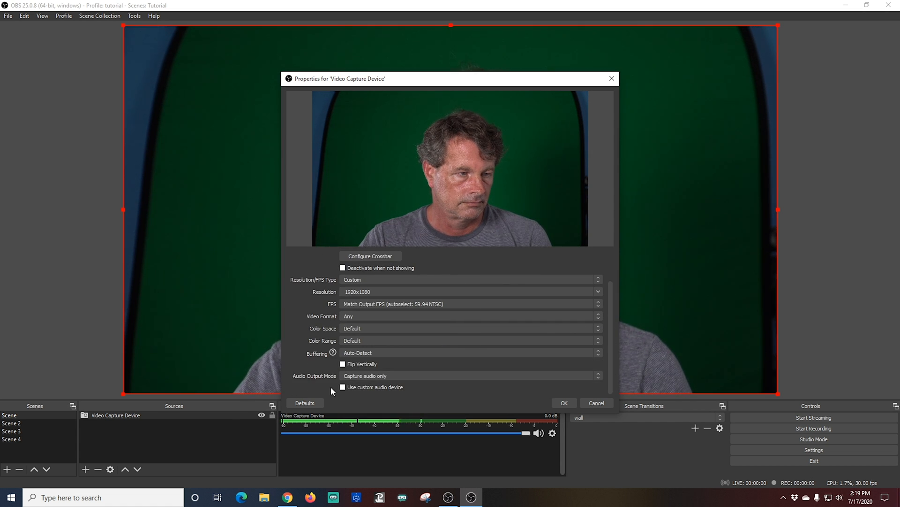
{"action": "left_click", "coordinate": [344, 387]}
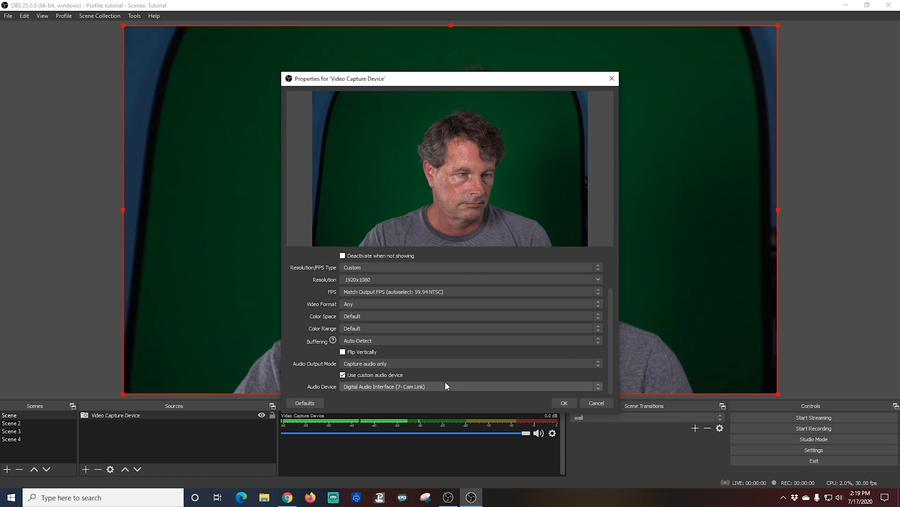
{"action": "left_click", "coordinate": [564, 402]}
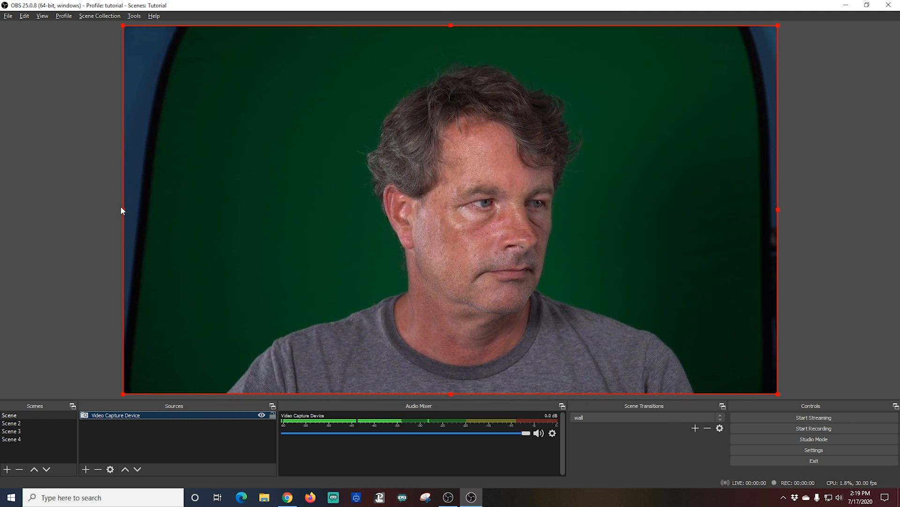
Step: Alt-drag the webcam source's side handles to crop off the blue edges
{"action": "left_click_drag", "start_coordinate": [122, 209], "coordinate": [186, 209]}
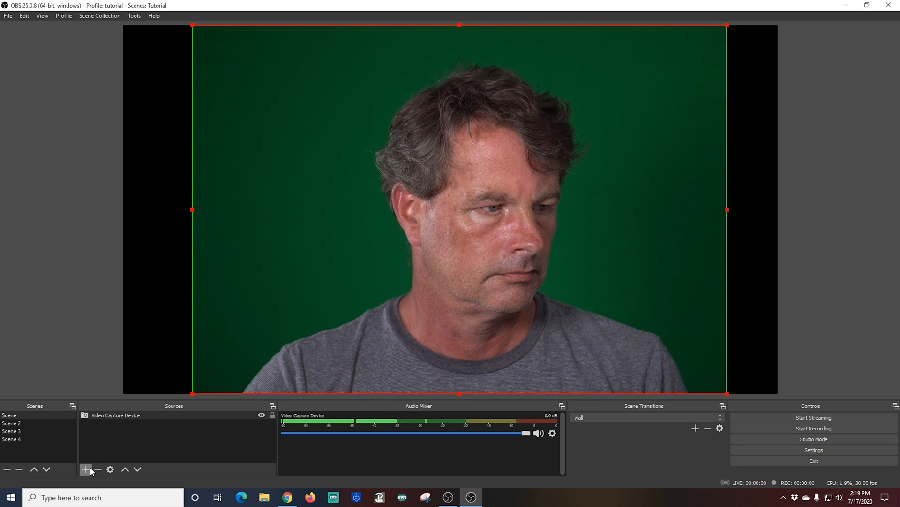
Step: Add a Media Source playing Main_Street.mp4 on loop behind the webcam feed
{"action": "left_click", "coordinate": [85, 469]}
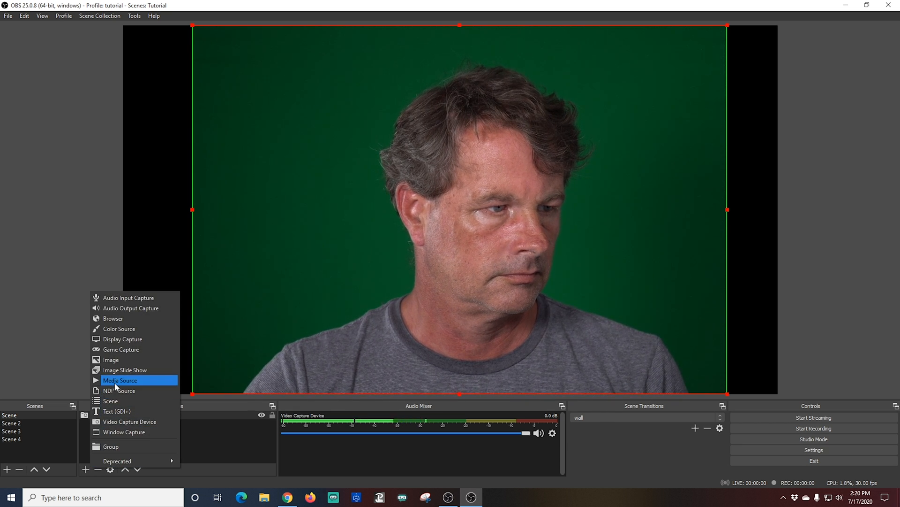
{"action": "left_click", "coordinate": [120, 379]}
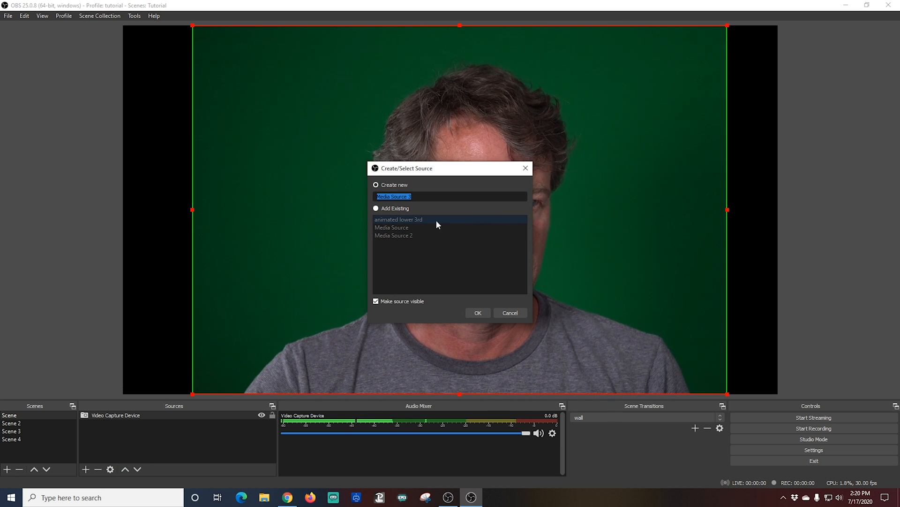
{"action": "mouse_move", "coordinate": [441, 269]}
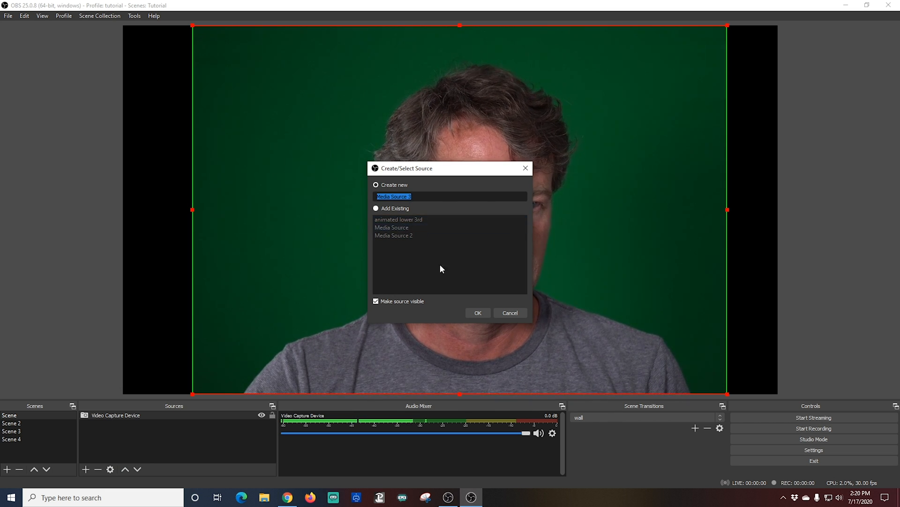
{"action": "left_click", "coordinate": [477, 312]}
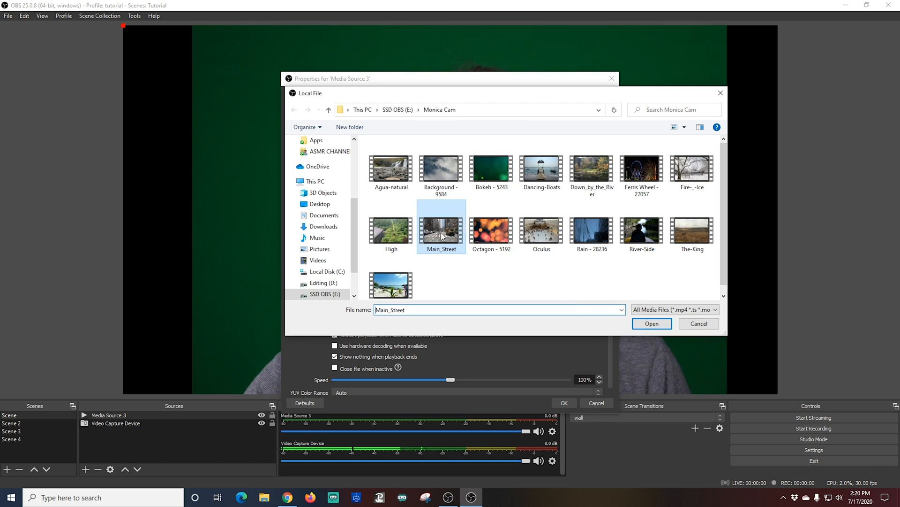
{"action": "left_click", "coordinate": [651, 324]}
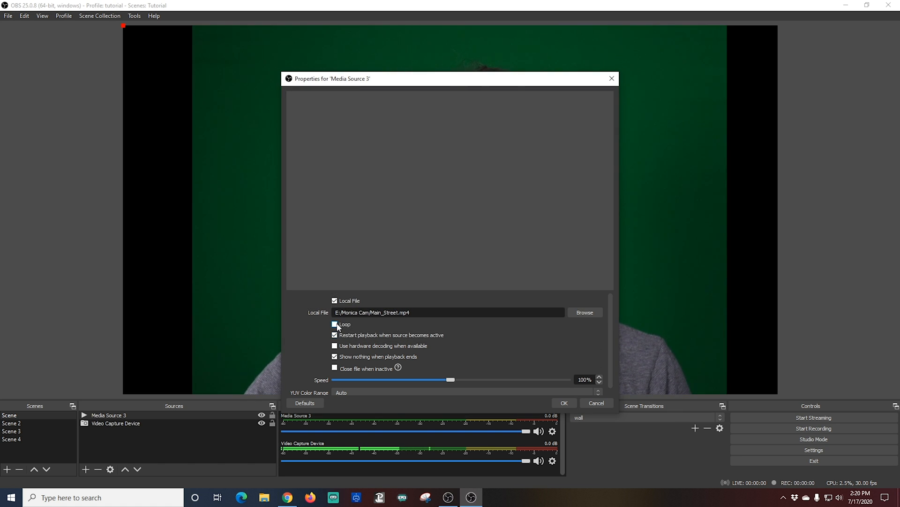
{"action": "left_click", "coordinate": [335, 324]}
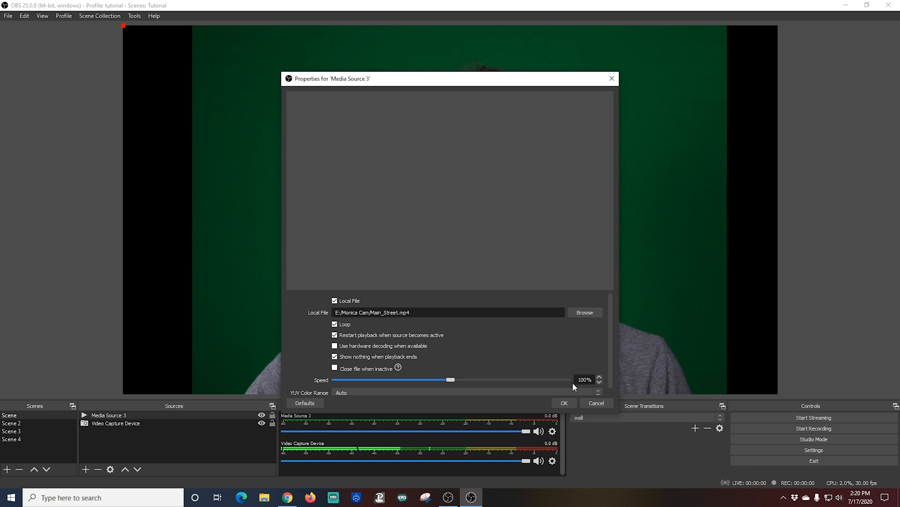
{"action": "left_click", "coordinate": [563, 402]}
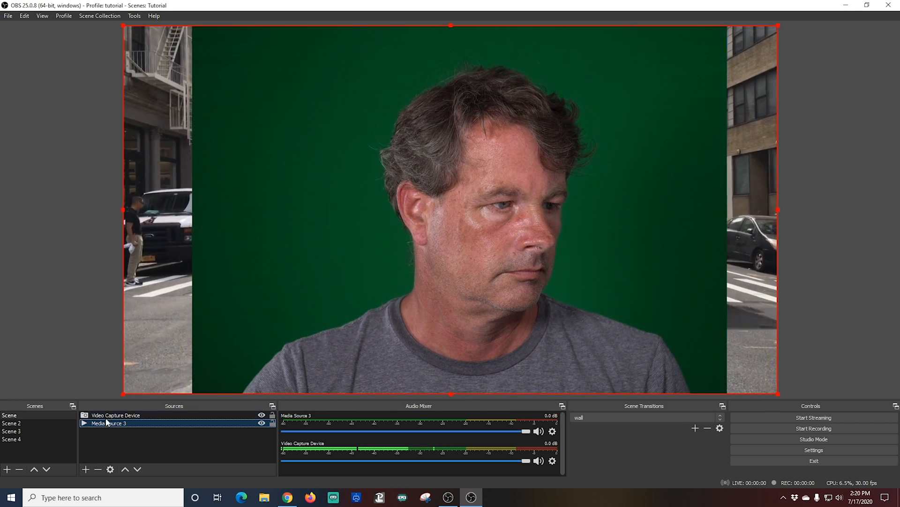
Step: Add a Chroma Key filter to the webcam and raise its contrast and similarity
{"action": "right_click", "coordinate": [117, 415]}
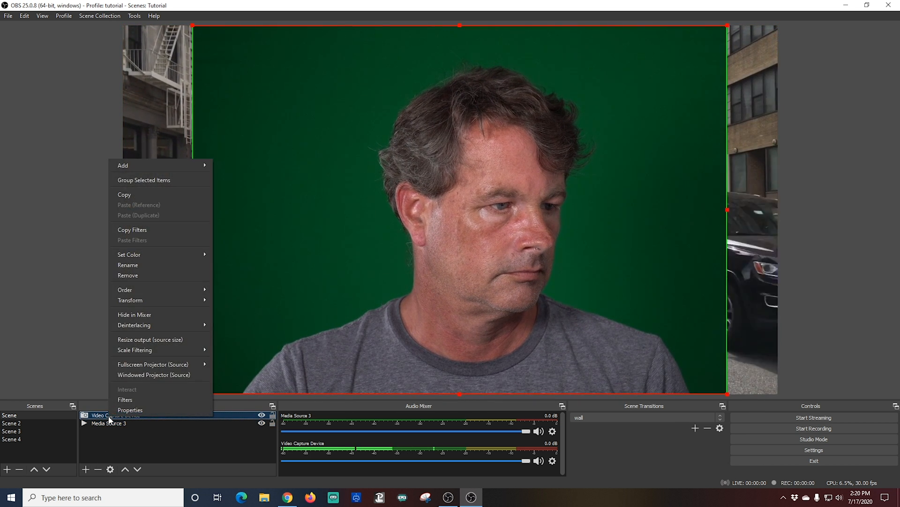
{"action": "mouse_move", "coordinate": [149, 264]}
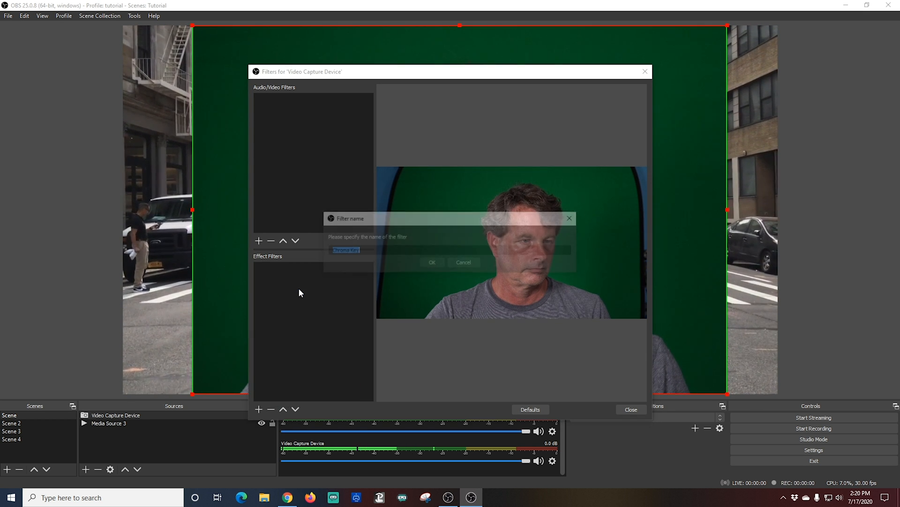
{"action": "left_click", "coordinate": [431, 261]}
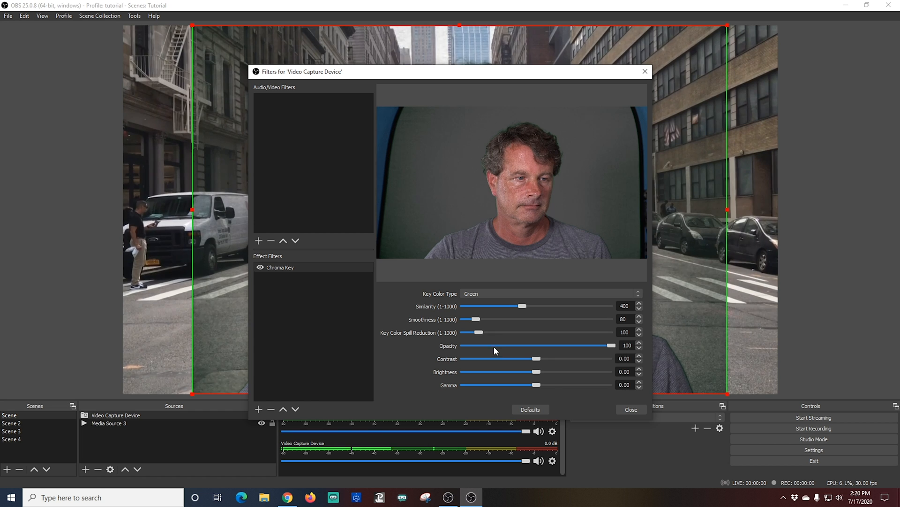
{"action": "left_click_drag", "start_coordinate": [520, 358], "coordinate": [546, 358]}
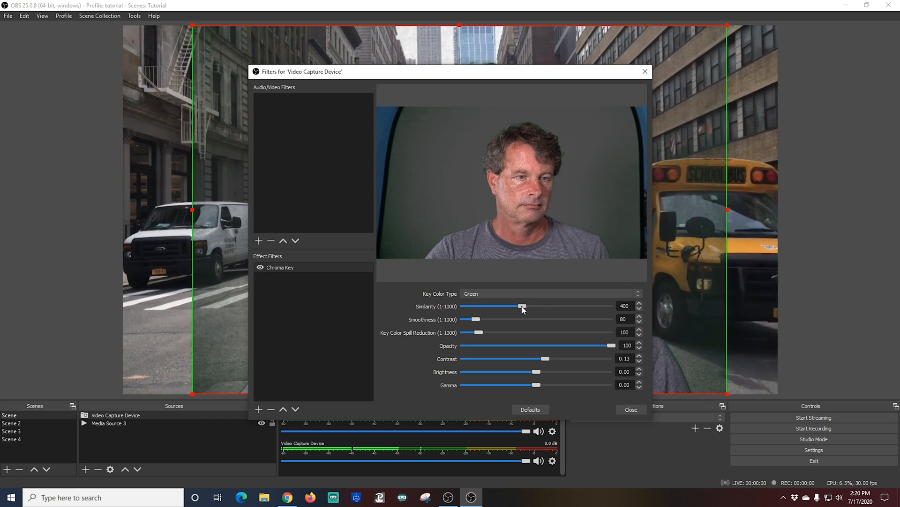
{"action": "left_click_drag", "start_coordinate": [522, 306], "coordinate": [530, 305]}
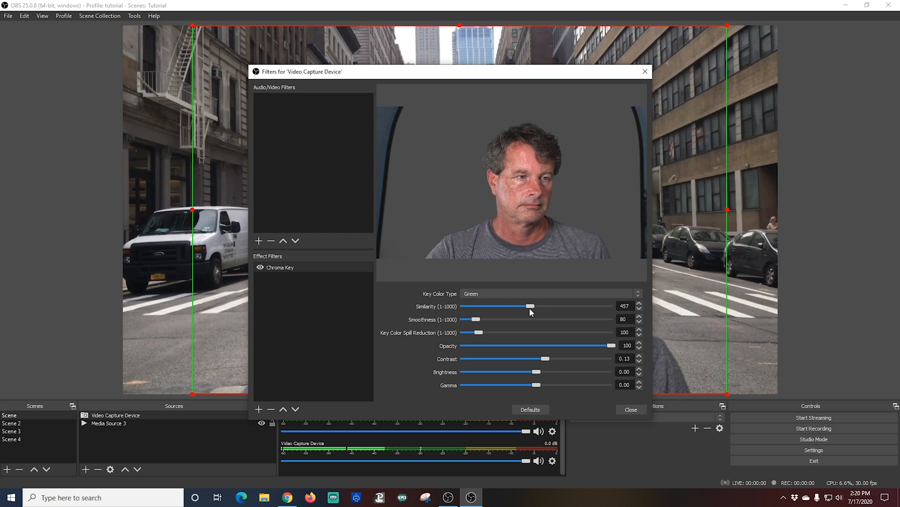
{"action": "left_click_drag", "start_coordinate": [528, 306], "coordinate": [530, 305]}
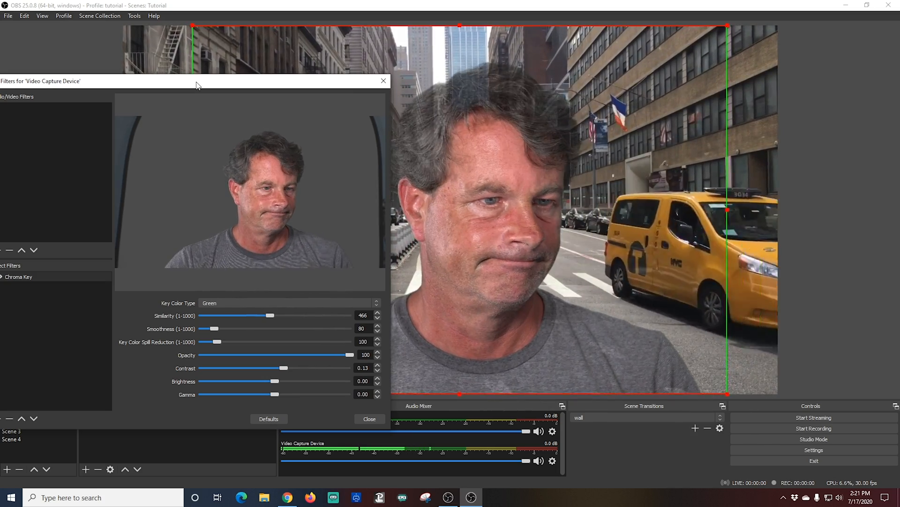
Step: Ease the key similarity back to keep hair edges intact, then finish the filter
{"action": "left_click_drag", "start_coordinate": [270, 316], "coordinate": [267, 315]}
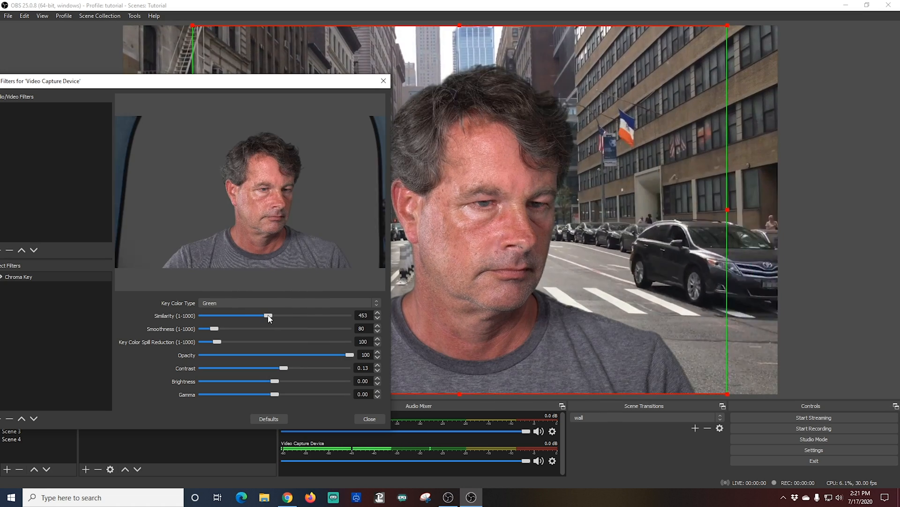
{"action": "left_click_drag", "start_coordinate": [269, 316], "coordinate": [265, 315]}
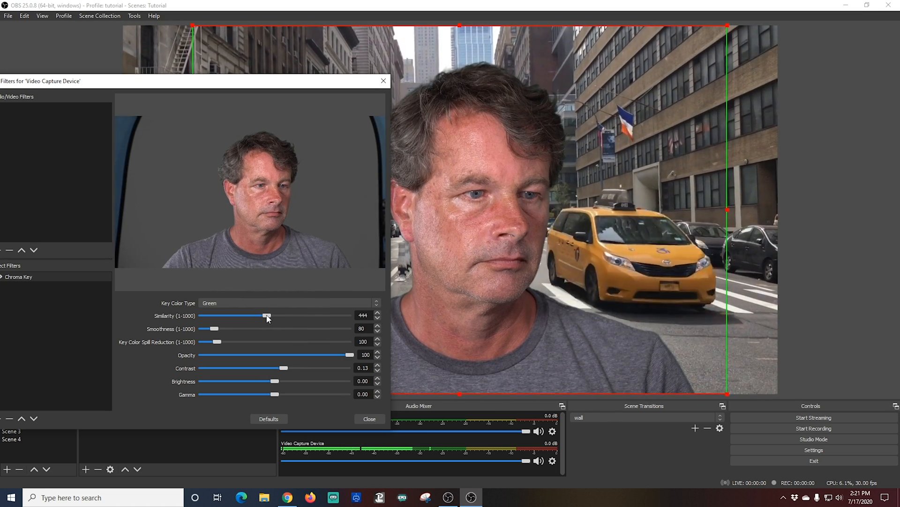
{"action": "left_click_drag", "start_coordinate": [268, 315], "coordinate": [264, 315]}
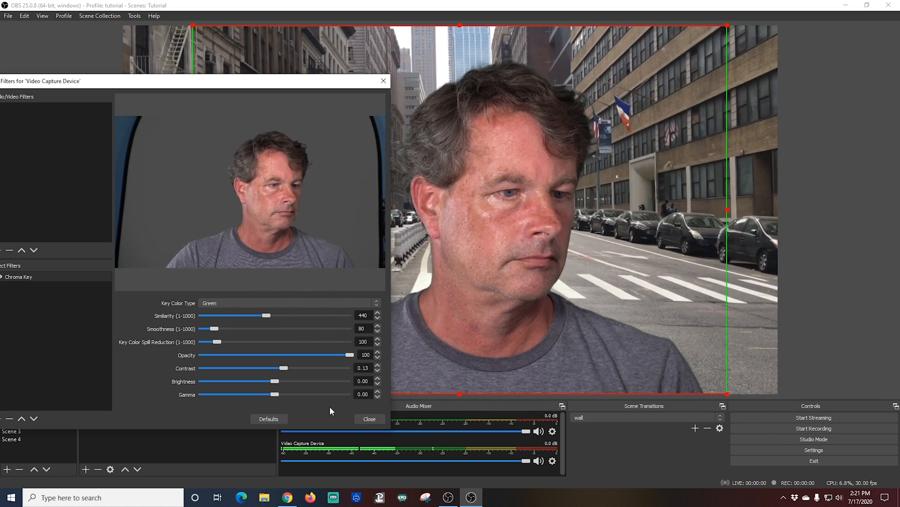
{"action": "left_click", "coordinate": [370, 419]}
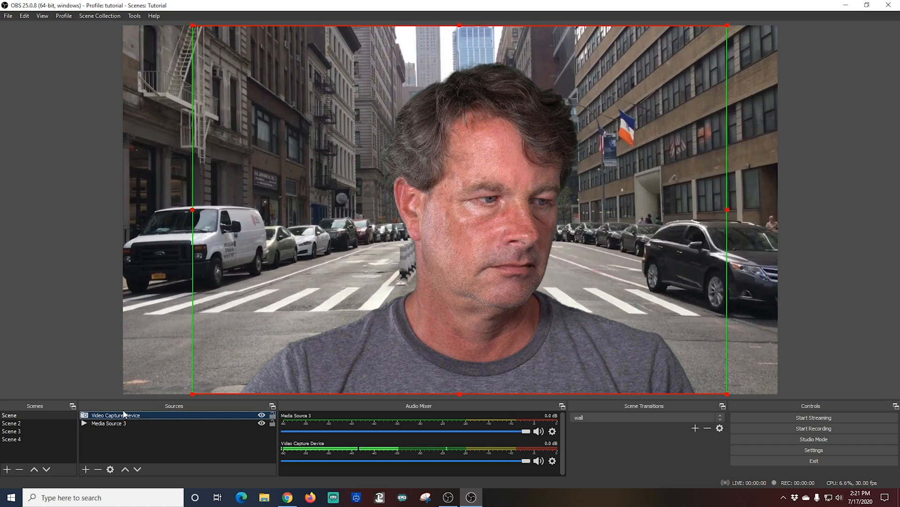
Step: Add a Color Correction filter to the Video Capture Device source
{"action": "right_click", "coordinate": [116, 414]}
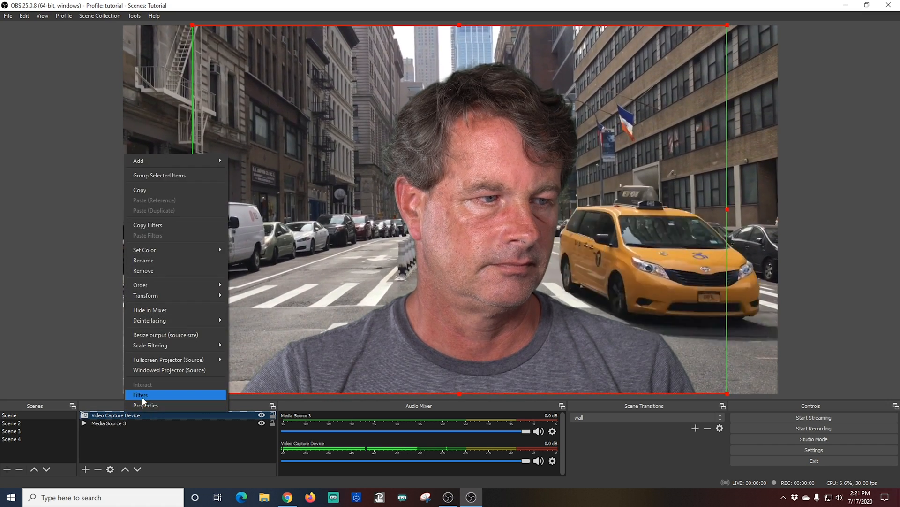
{"action": "left_click", "coordinate": [140, 395]}
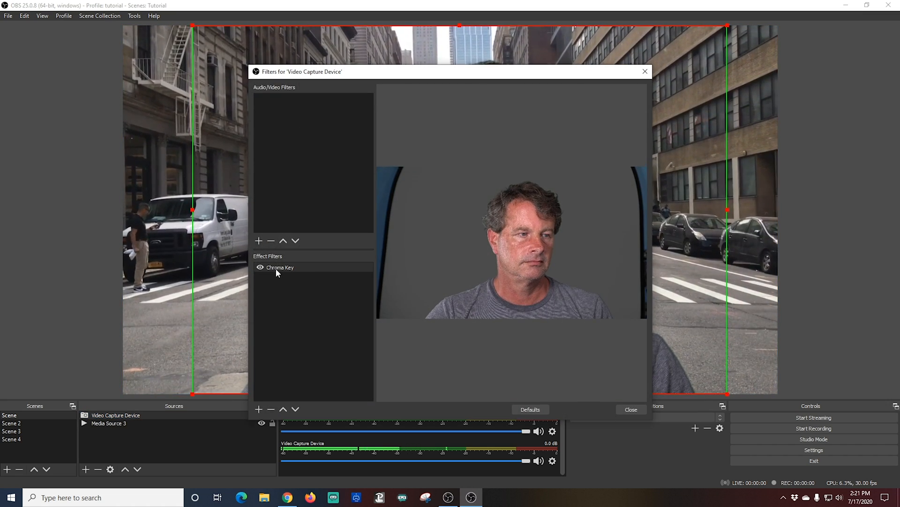
{"action": "left_click", "coordinate": [258, 240]}
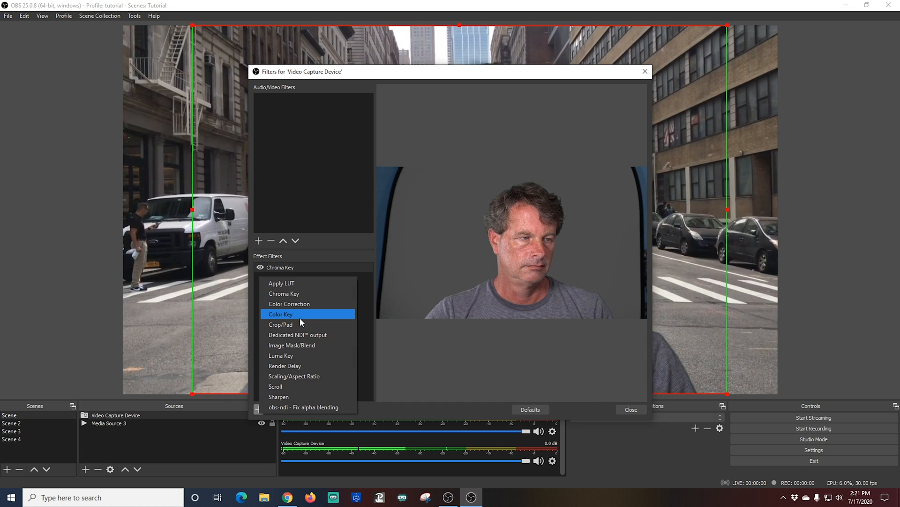
{"action": "left_click", "coordinate": [290, 304]}
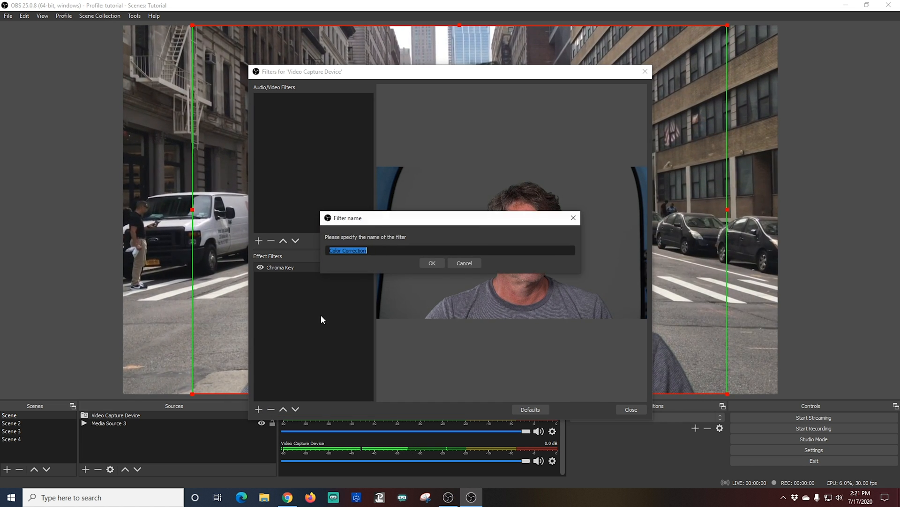
{"action": "left_click", "coordinate": [431, 263]}
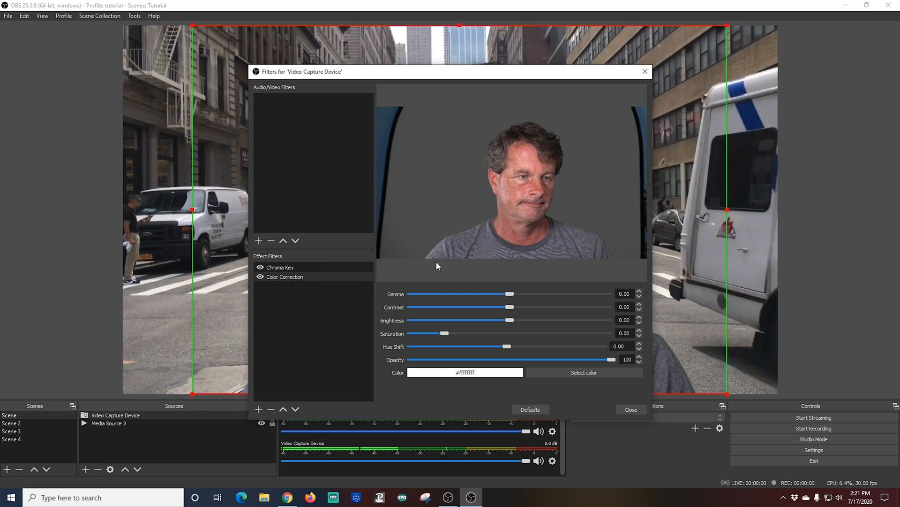
Step: Set the webcam's Saturation to -0.28 and Brightness to -0.04
{"action": "left_click_drag", "start_coordinate": [444, 333], "coordinate": [439, 333]}
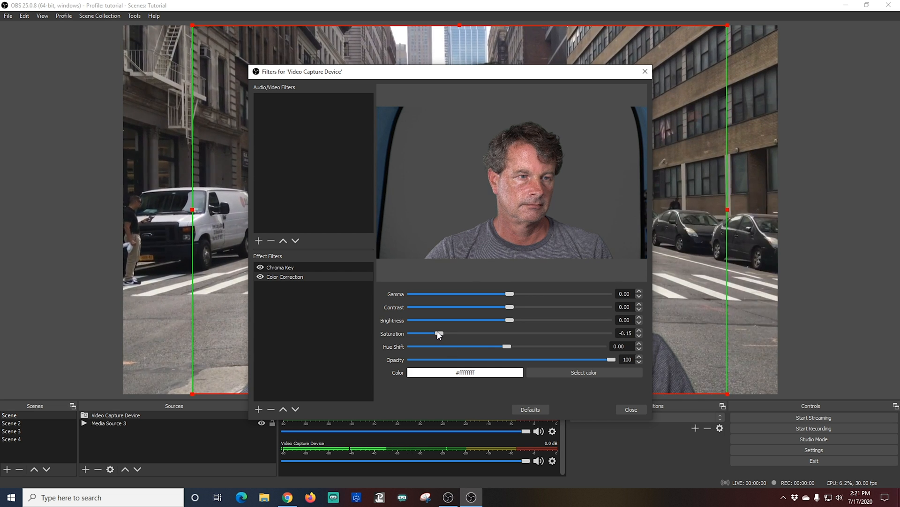
{"action": "left_click_drag", "start_coordinate": [438, 333], "coordinate": [434, 333]}
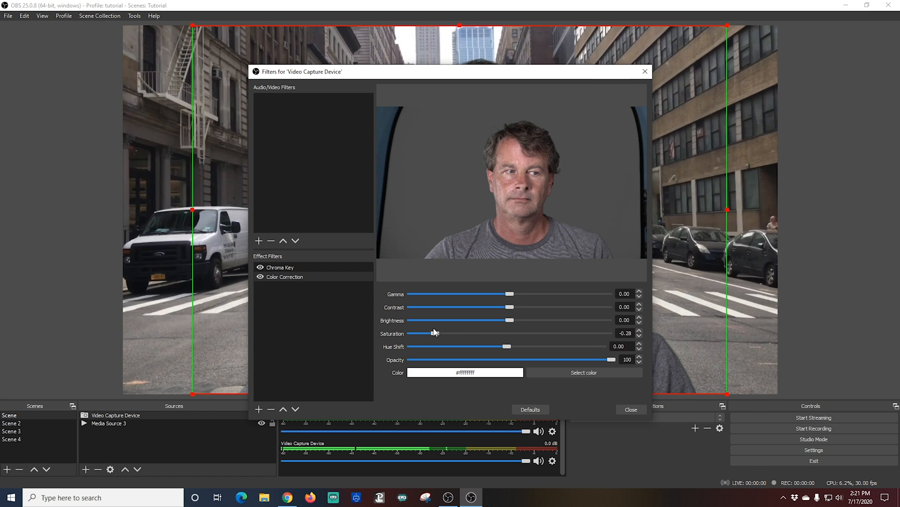
{"action": "left_click_drag", "start_coordinate": [509, 320], "coordinate": [500, 320]}
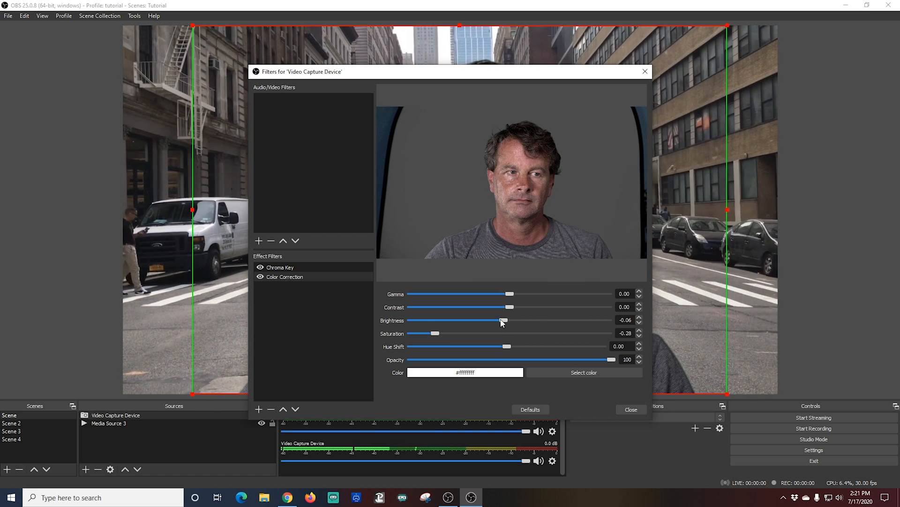
{"action": "left_click_drag", "start_coordinate": [502, 320], "coordinate": [506, 319]}
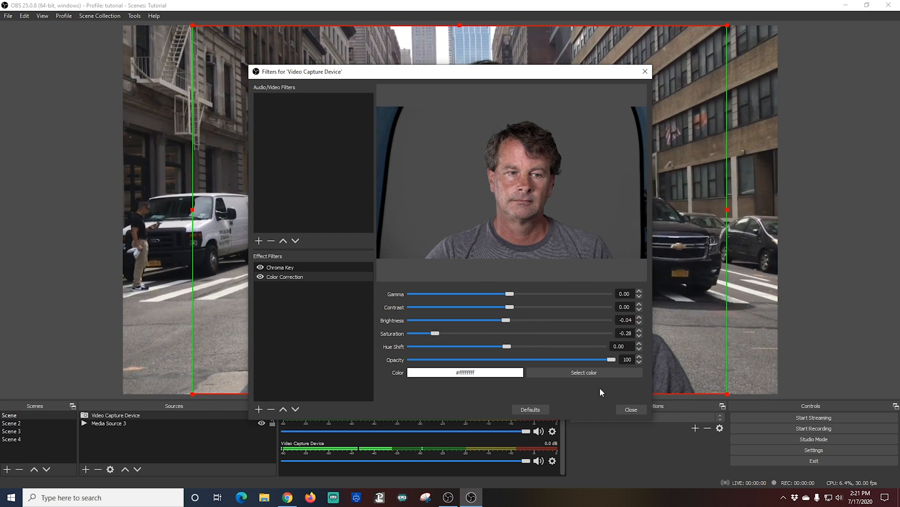
{"action": "left_click", "coordinate": [631, 409]}
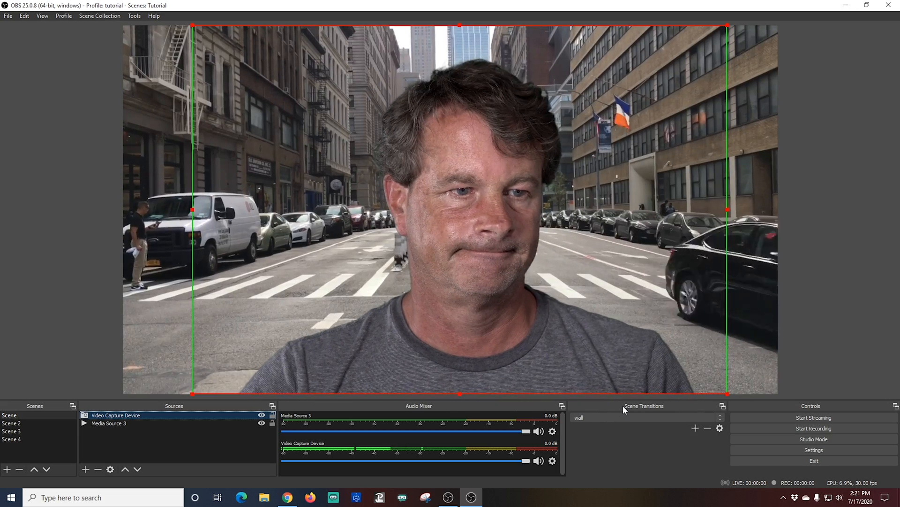